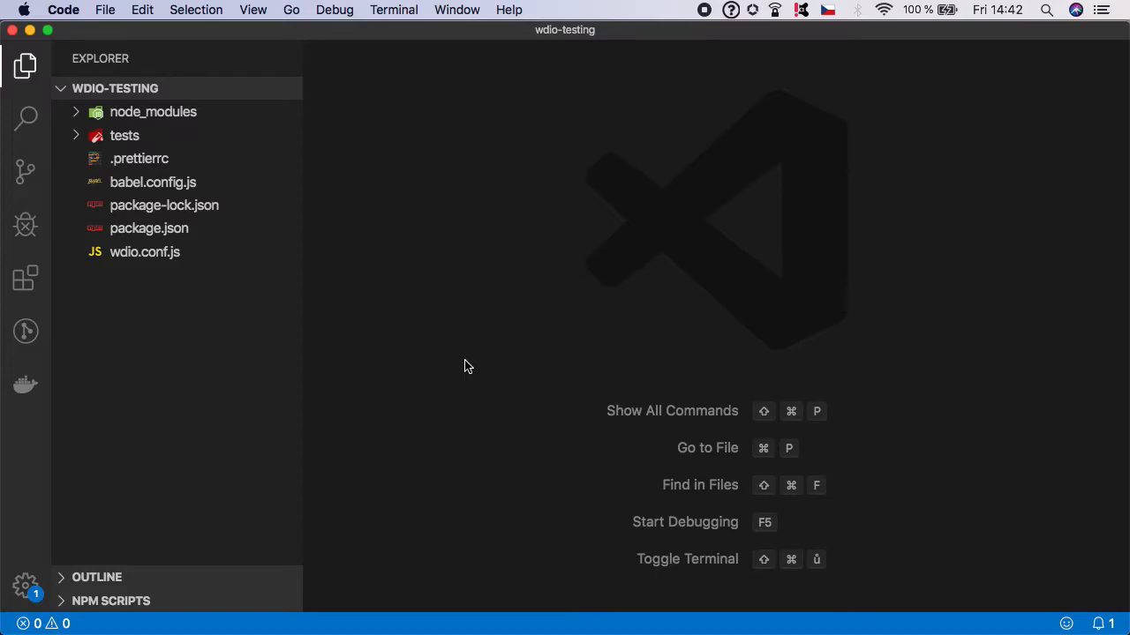
Create a new example.js file inside the tests folder.
{"action": "left_click", "coordinate": [123, 134]}
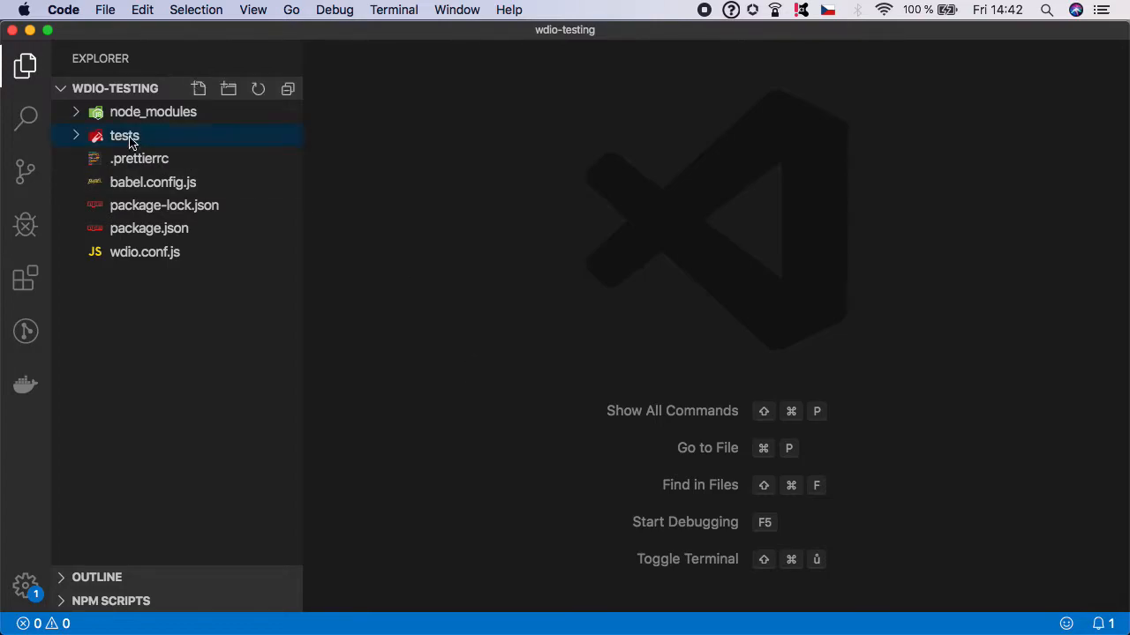
{"action": "left_click", "coordinate": [197, 88]}
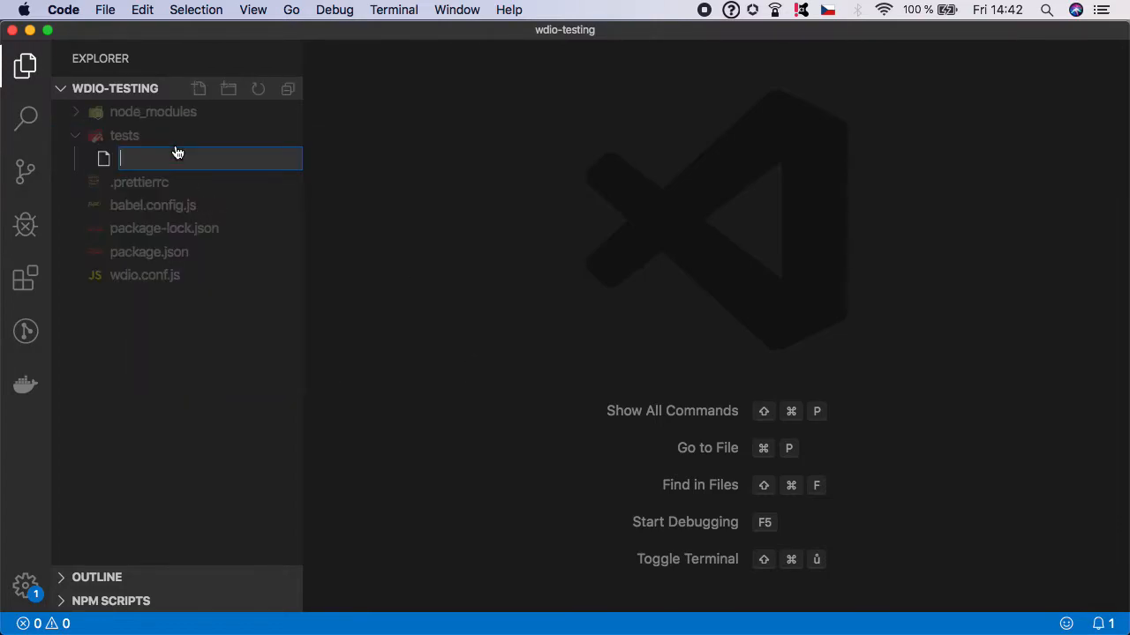
{"action": "type", "text": "escribe('', () => {"}
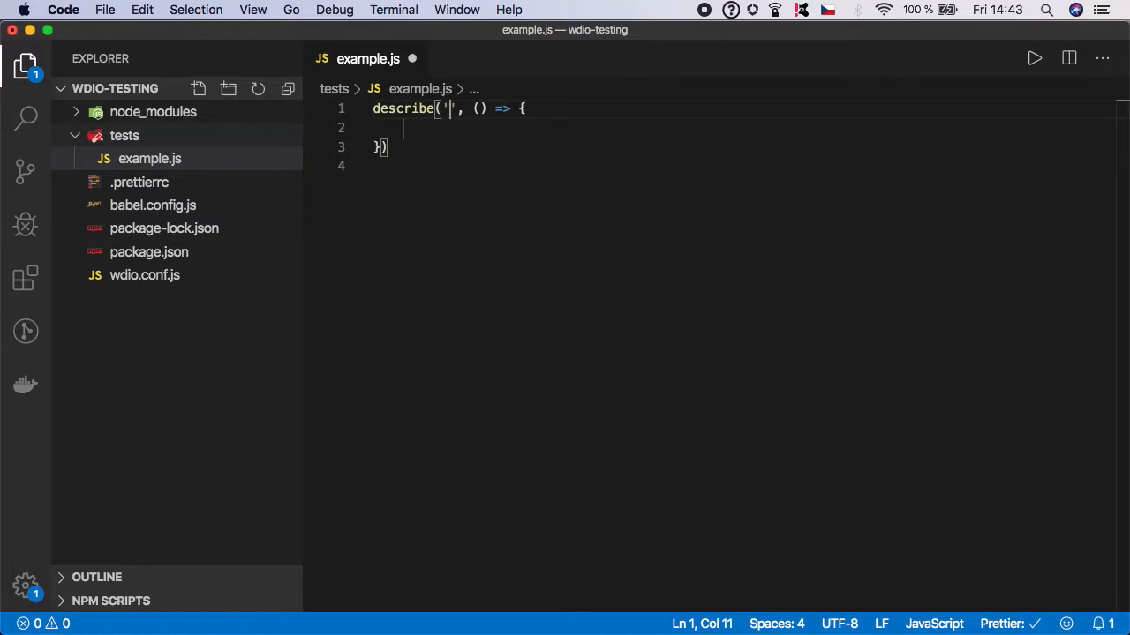
Title the describe block 'First Steps with WebdriverIO'.
{"action": "type", "text": "First"}
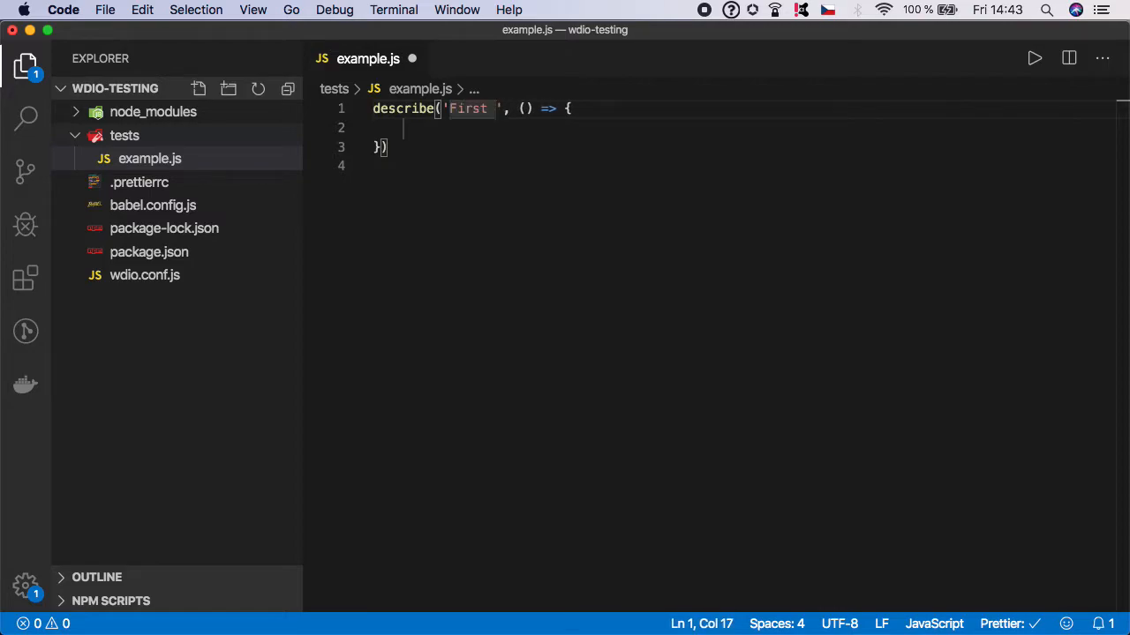
{"action": "type", "text": "Steps"}
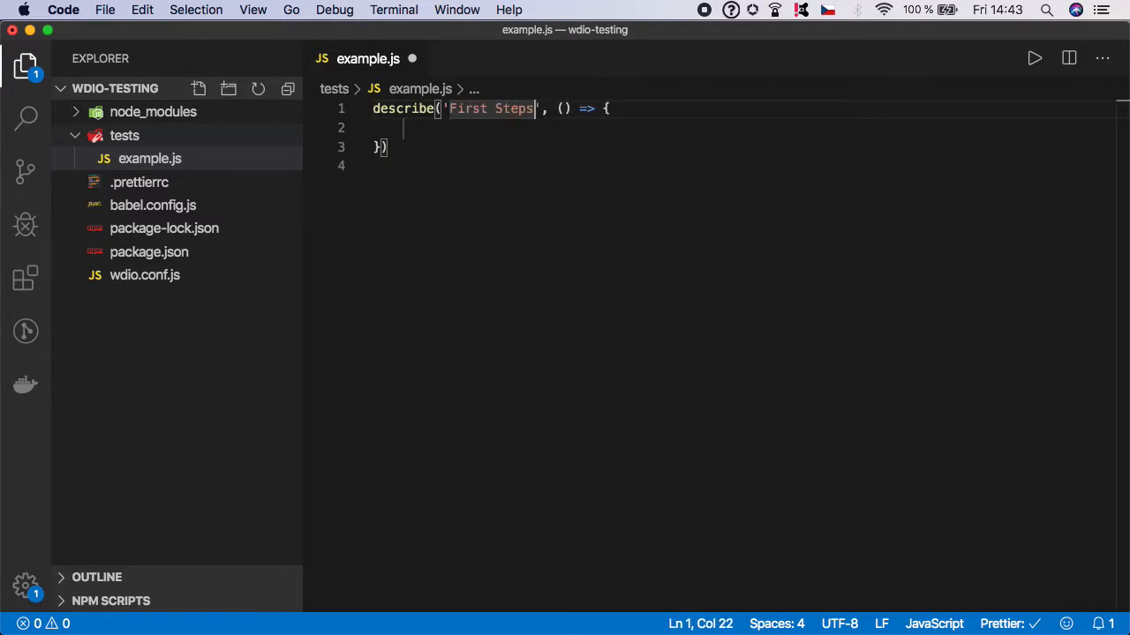
{"action": "type", "text": "with WebdrverIO"}
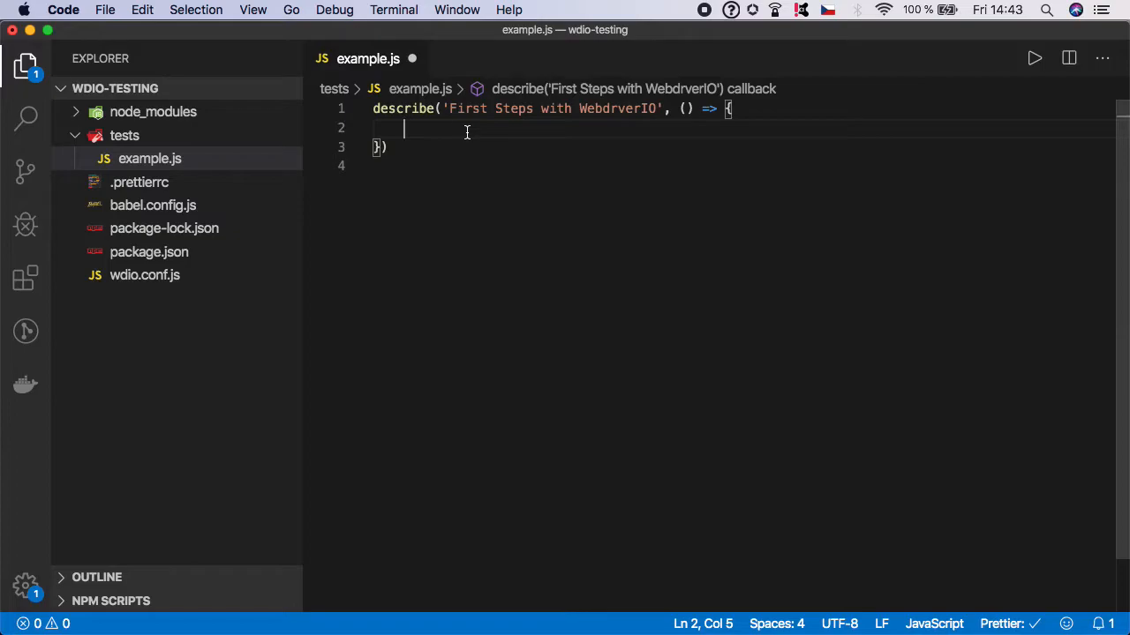
Add an it test 'Load Example Website' with an empty arrow-function body.
{"action": "type", "text": "it"}
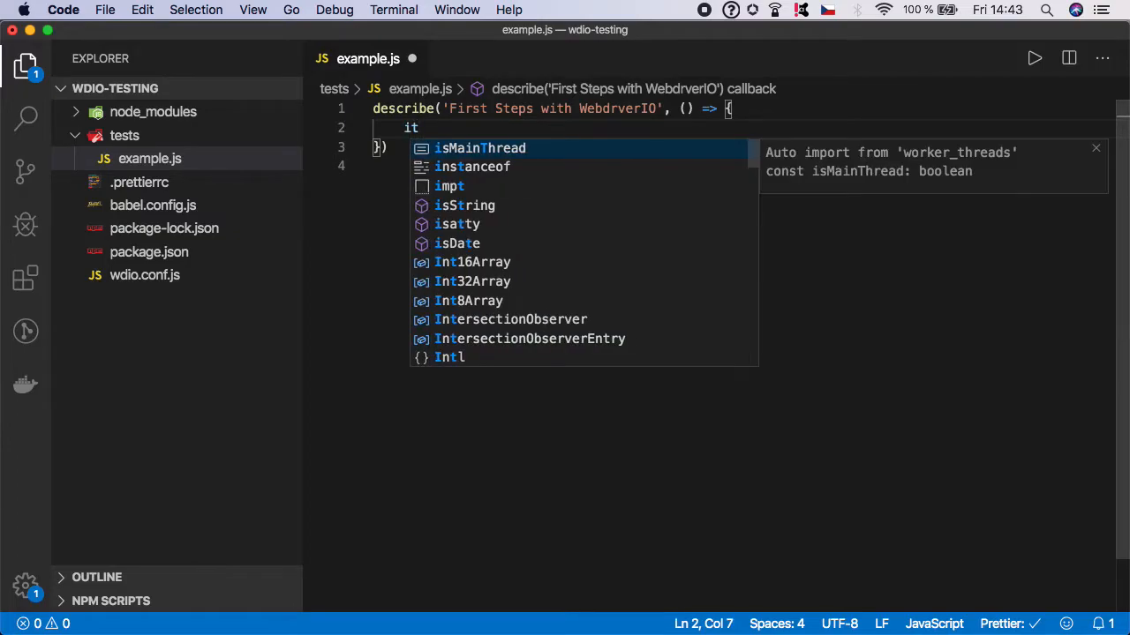
{"action": "type", "text": "('"}
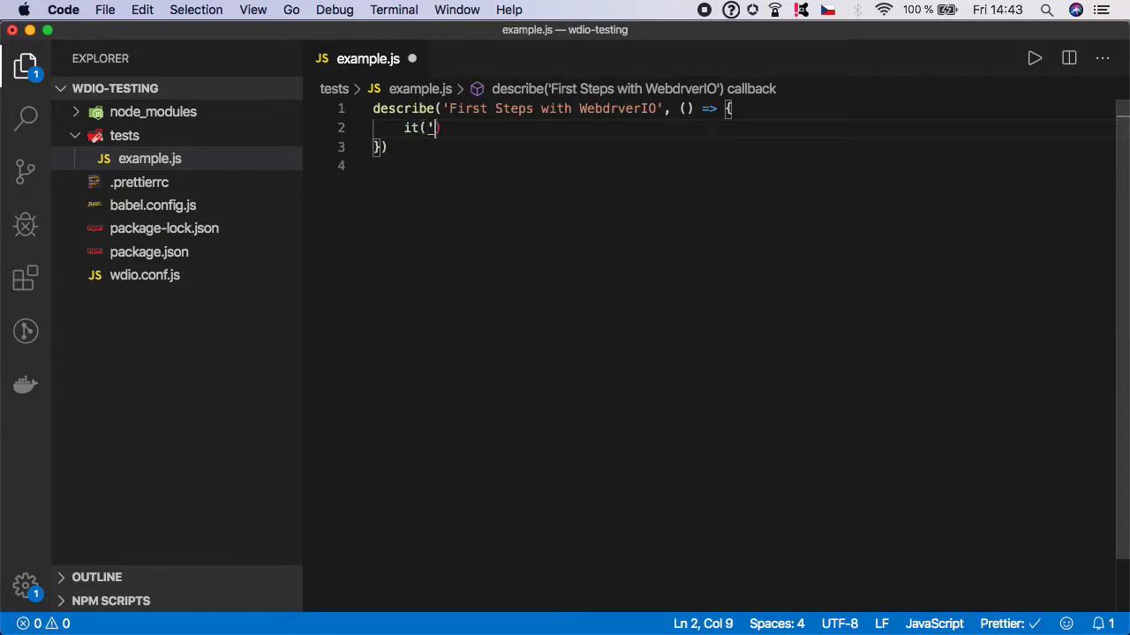
{"action": "type", "text": "'"}
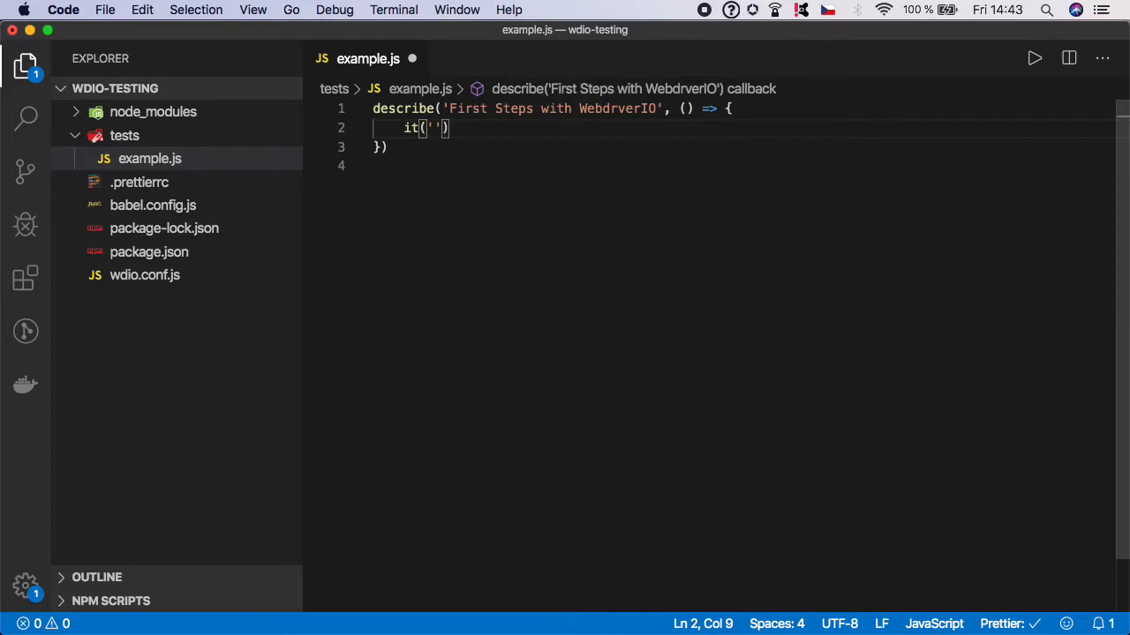
{"action": "type", "text": "Load"}
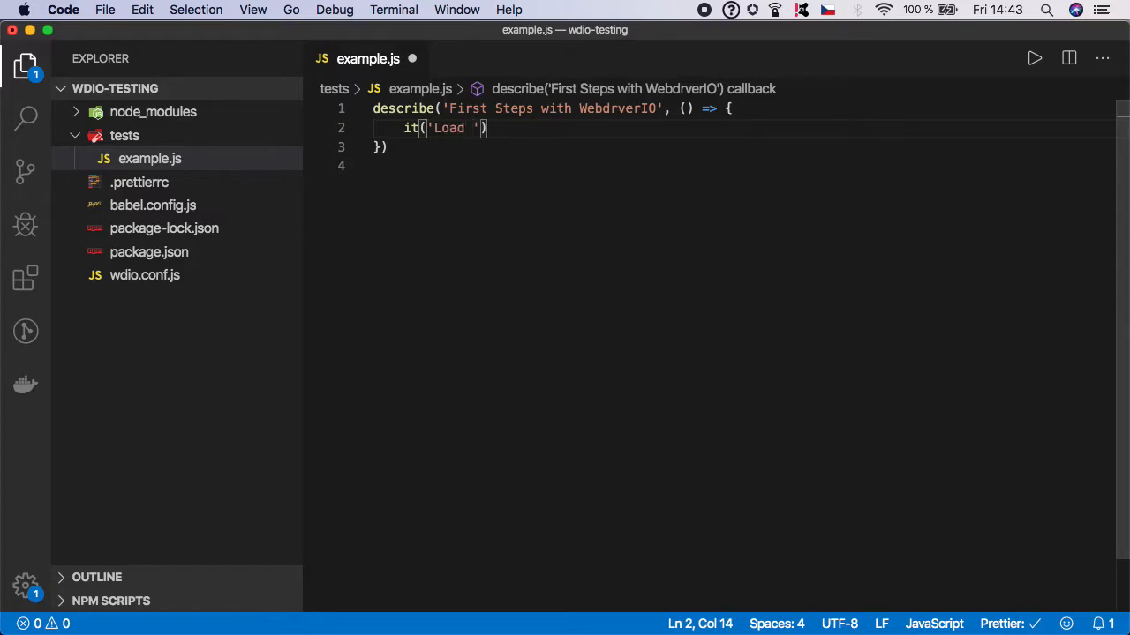
{"action": "type", "text": "Example Website"}
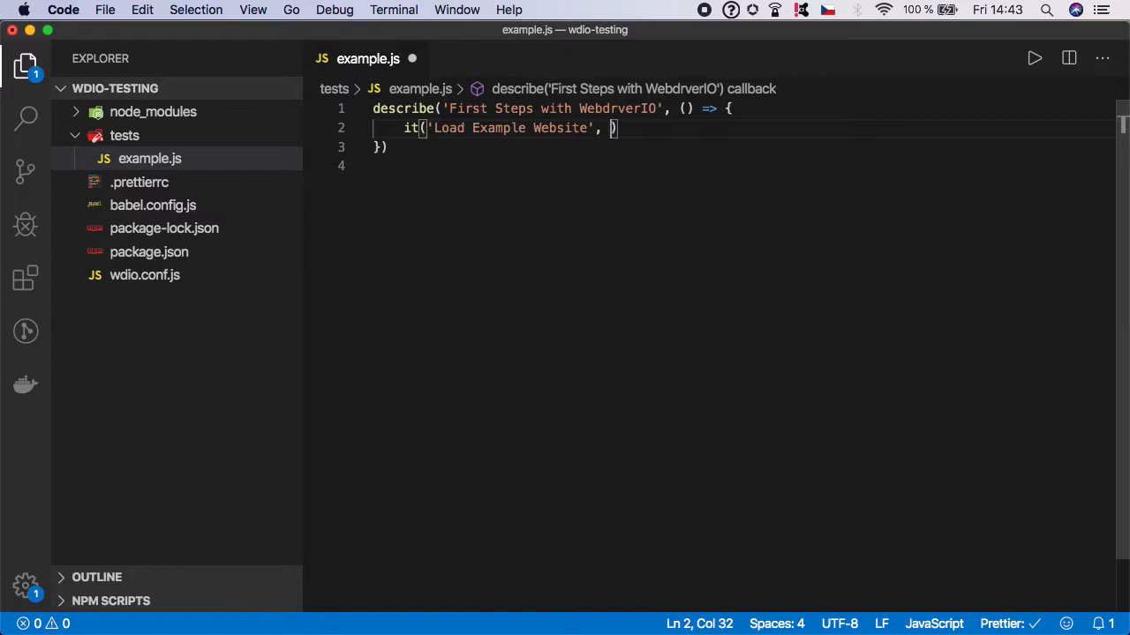
{"action": "type", "text": "() => {"}
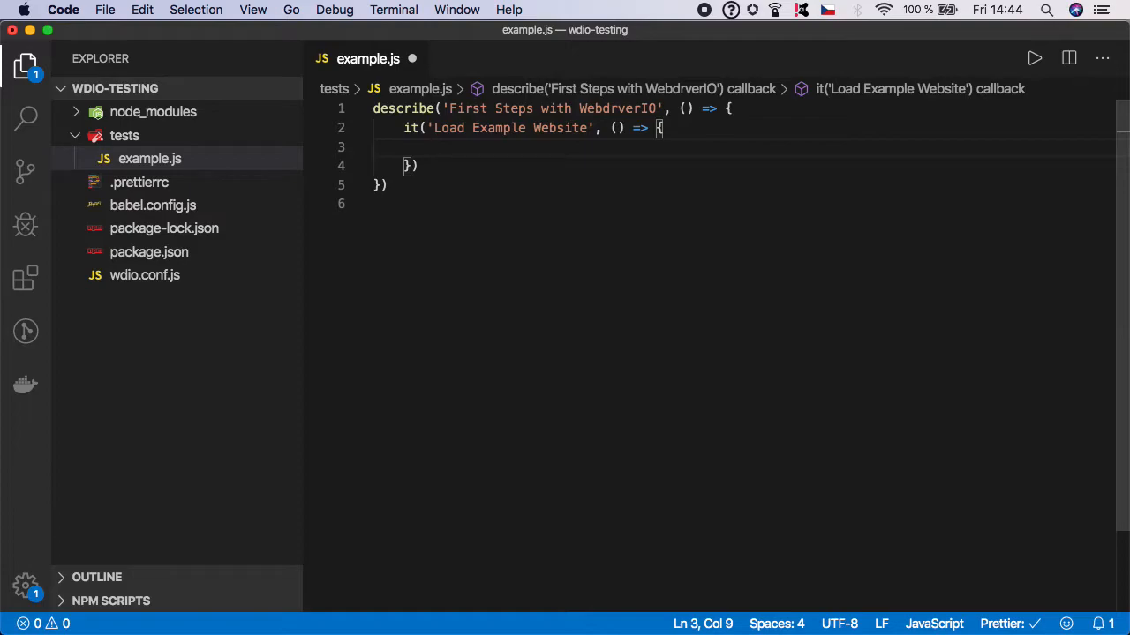
{"action": "type", "text": "browser"}
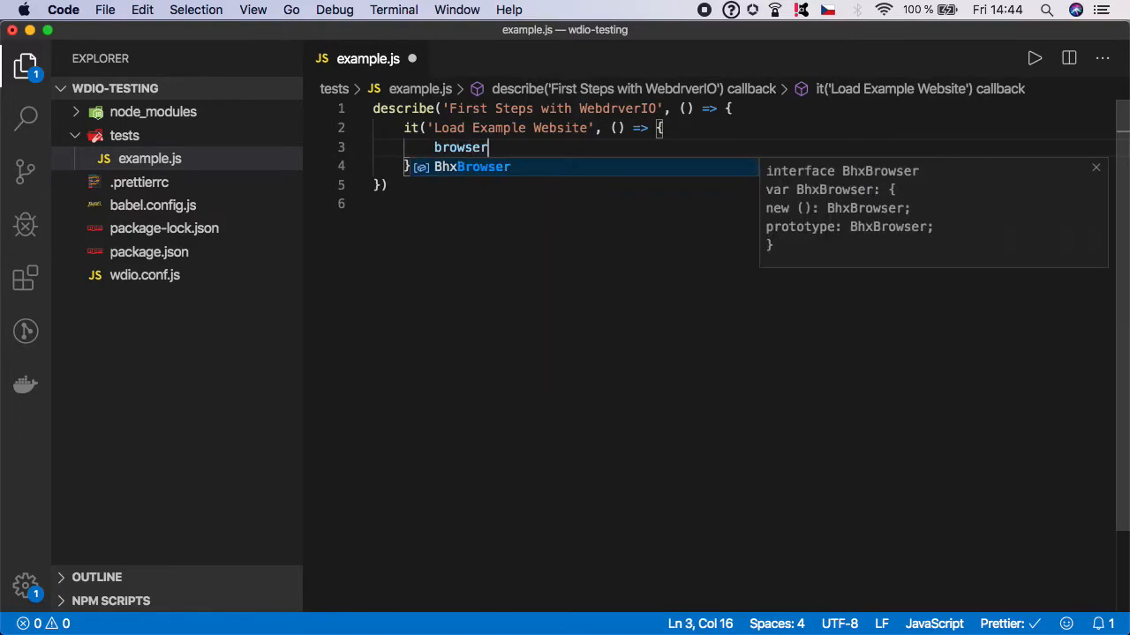
{"action": "key", "text": "Escape"}
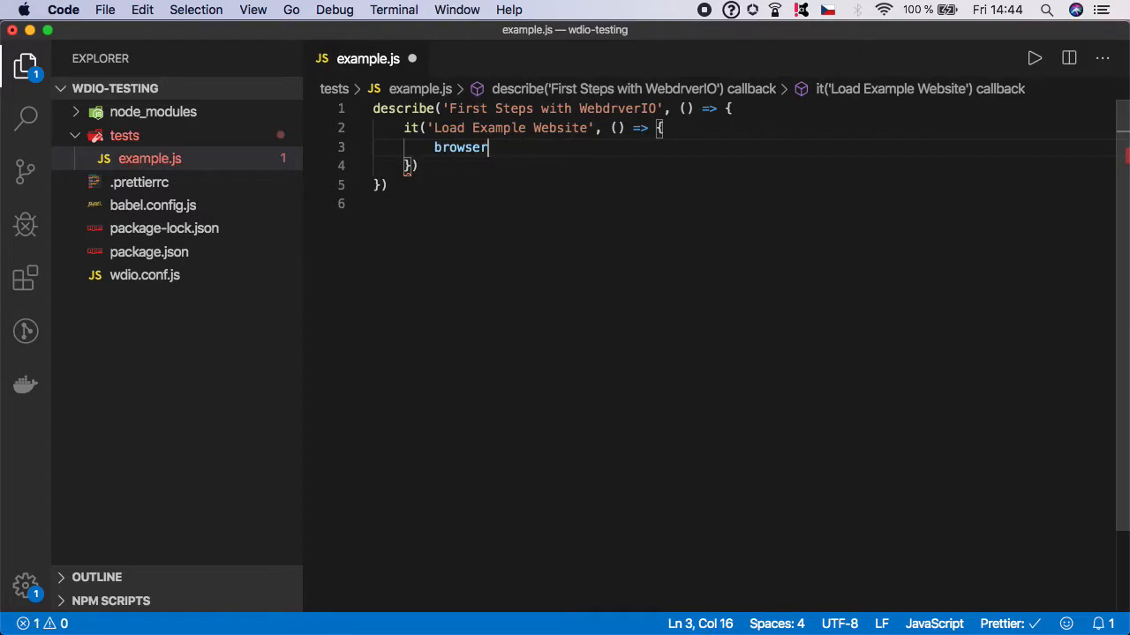
{"action": "type", "text": "."}
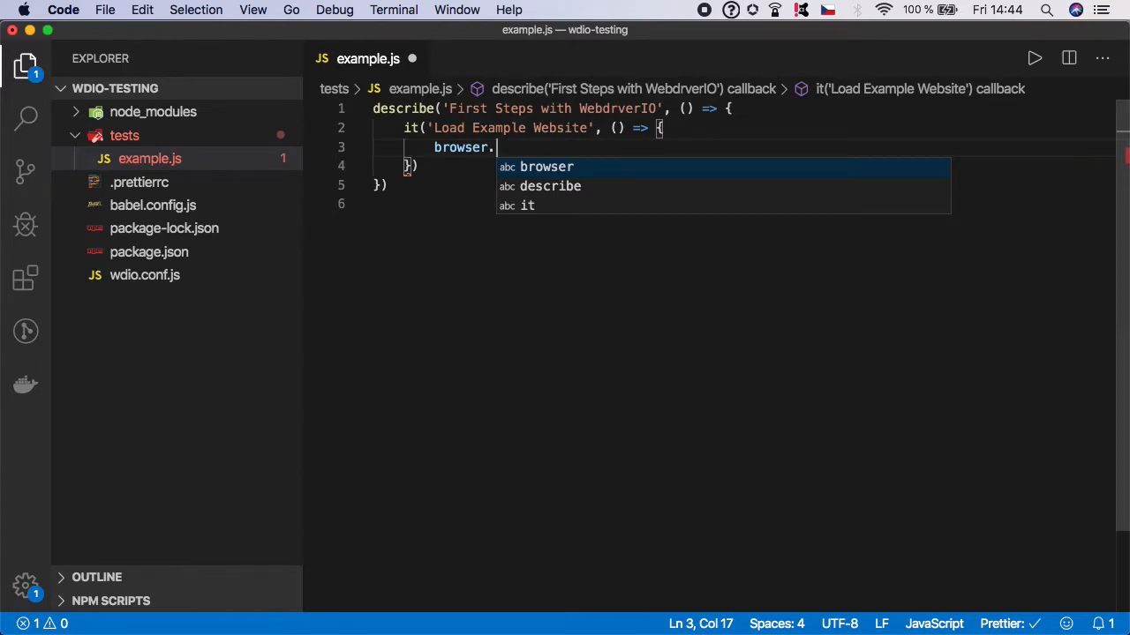
{"action": "type", "text": "url("}
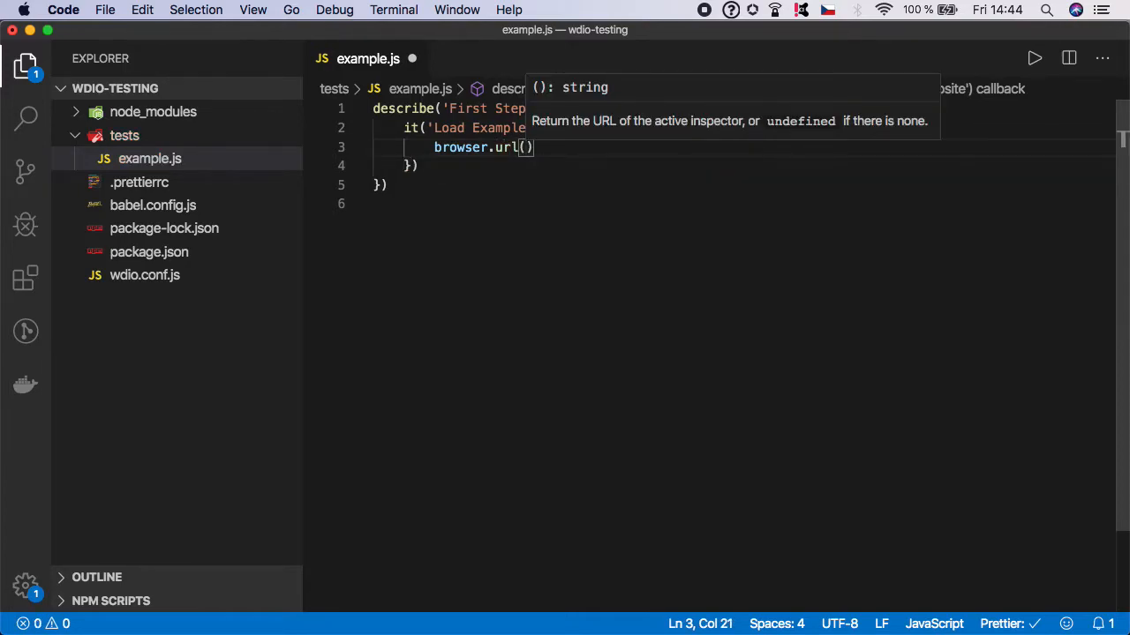
{"action": "type", "text": "'"}
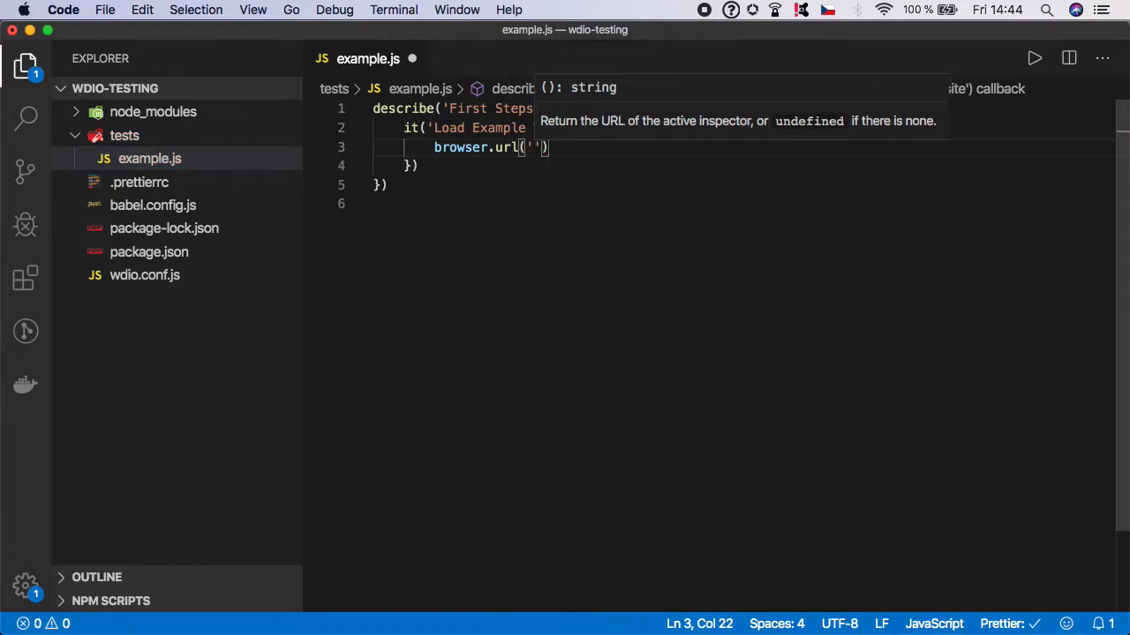
{"action": "type", "text": "hp"}
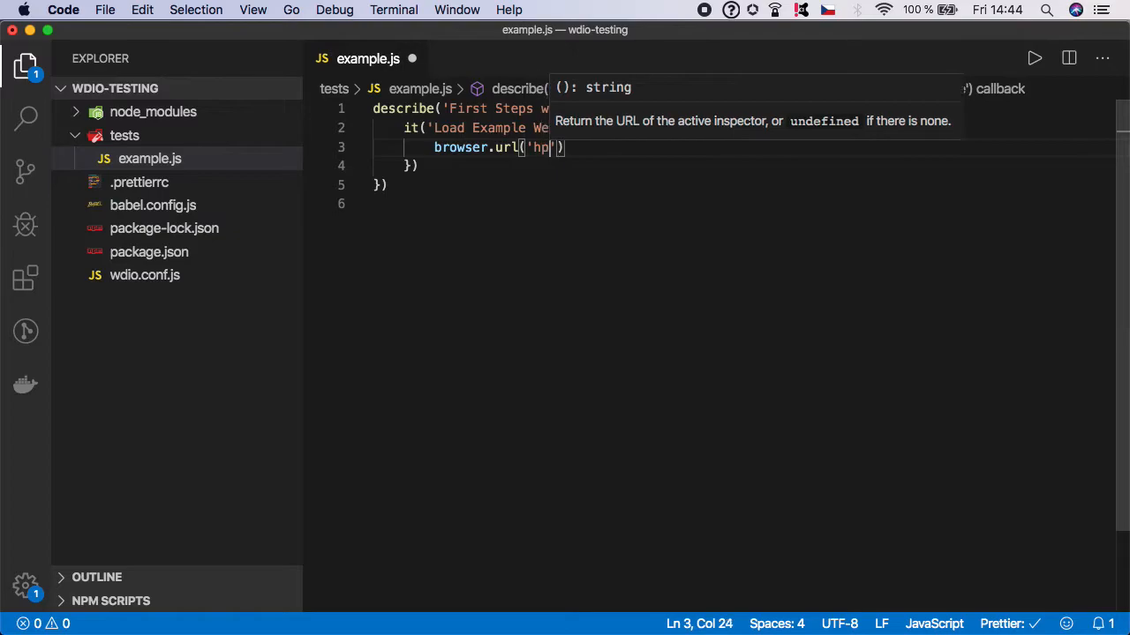
{"action": "type", "text": "ttp://www"}
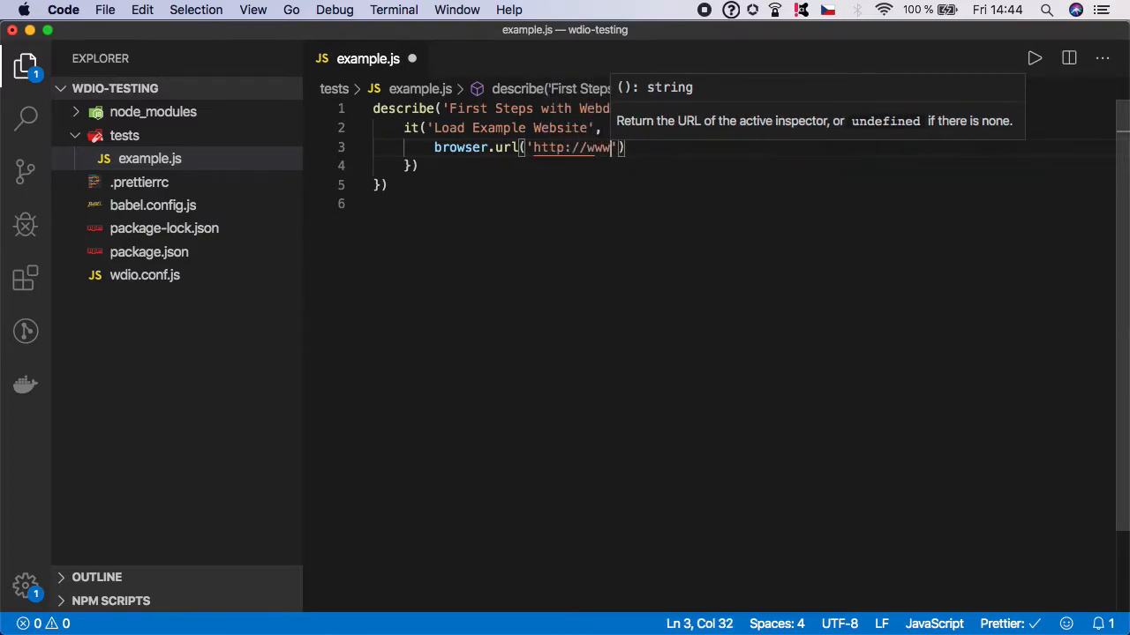
{"action": "type", "text": ".example.co"}
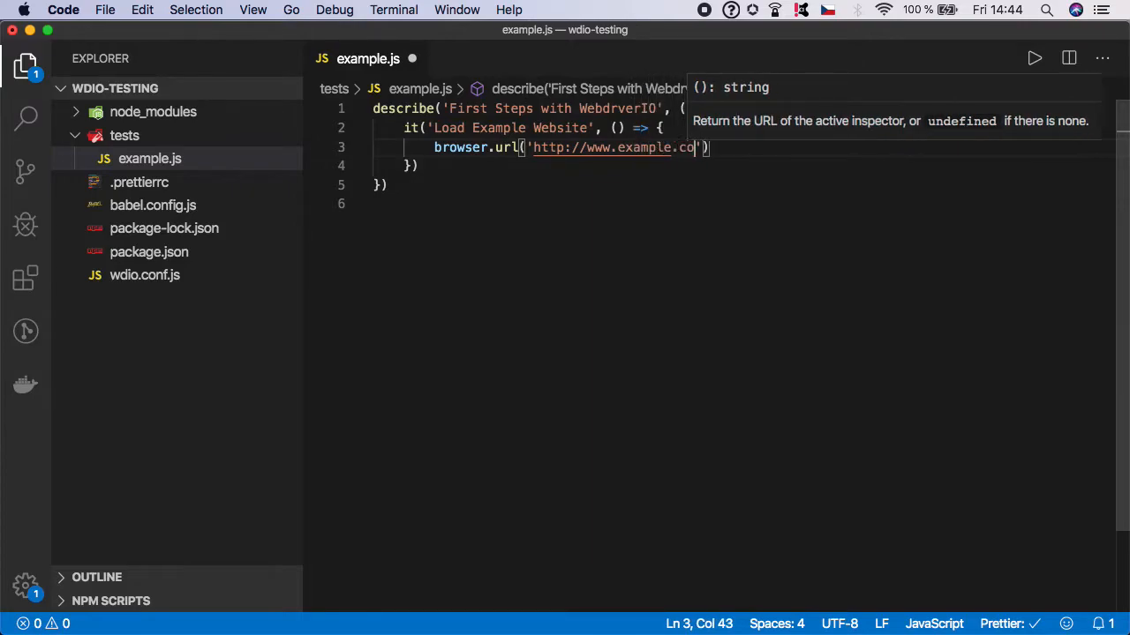
{"action": "type", "text": "m"}
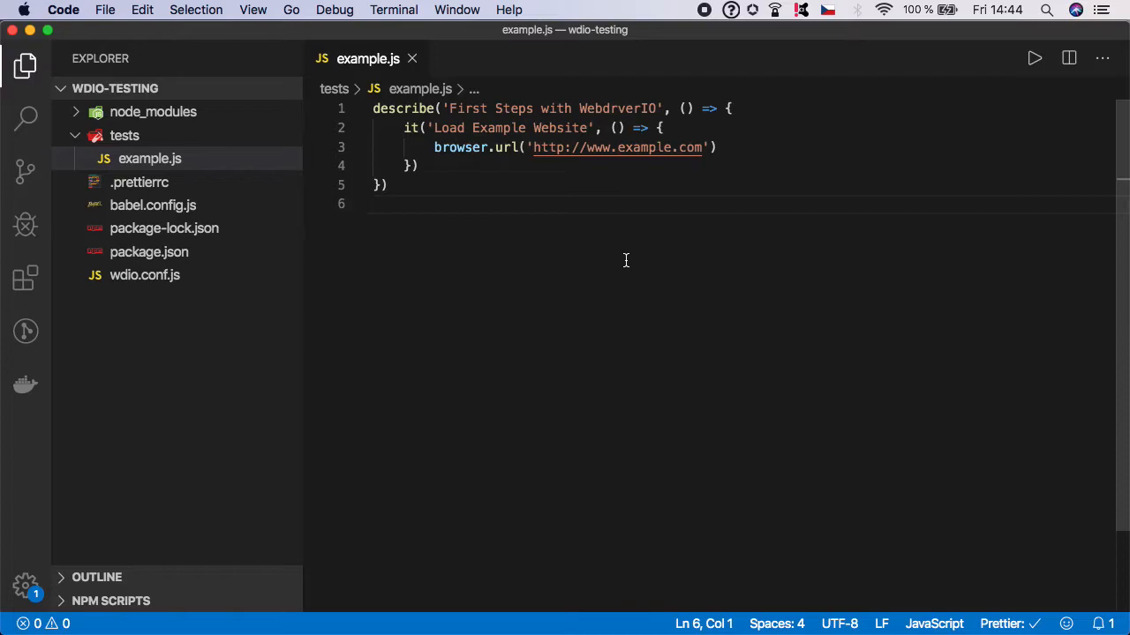
{"action": "mouse_move", "coordinate": [541, 163]}
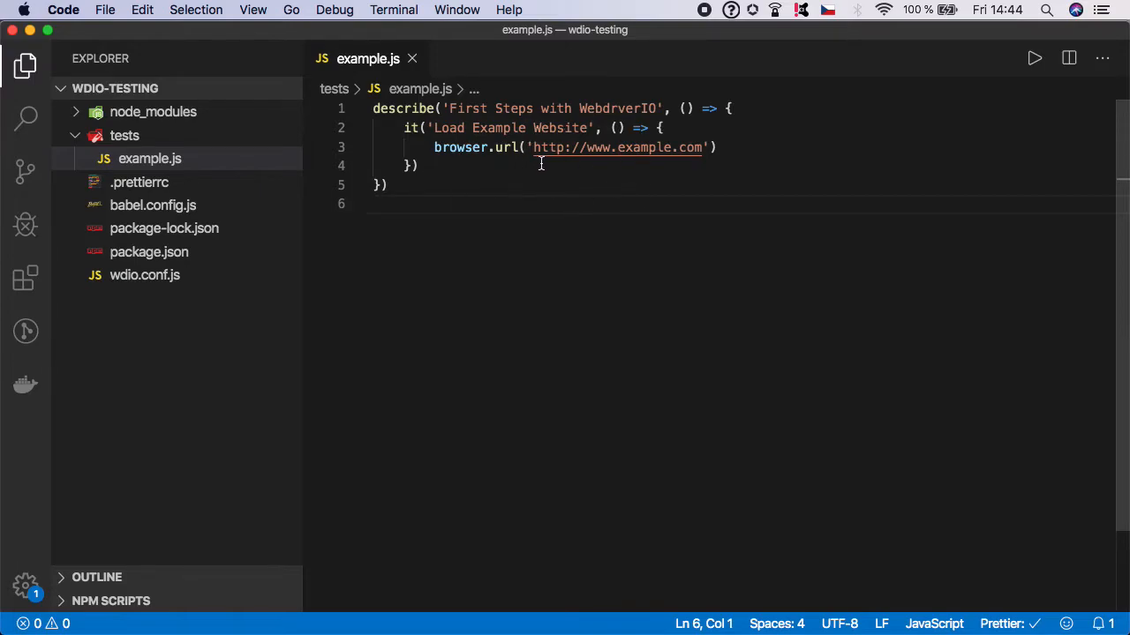
{"action": "mouse_move", "coordinate": [471, 127]}
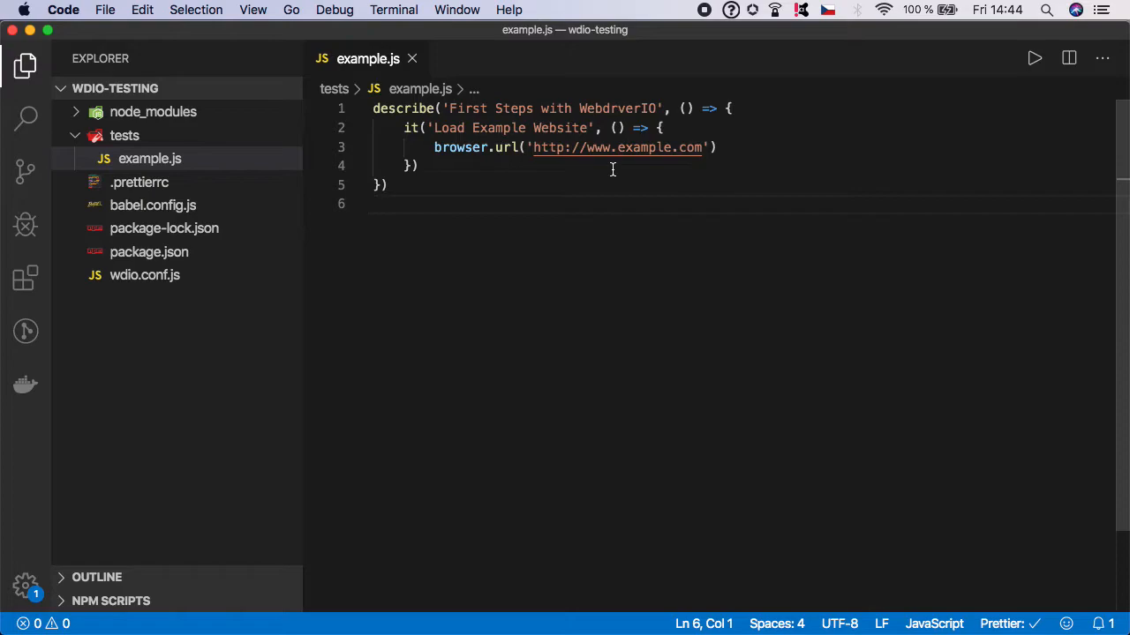
{"action": "mouse_move", "coordinate": [664, 154]}
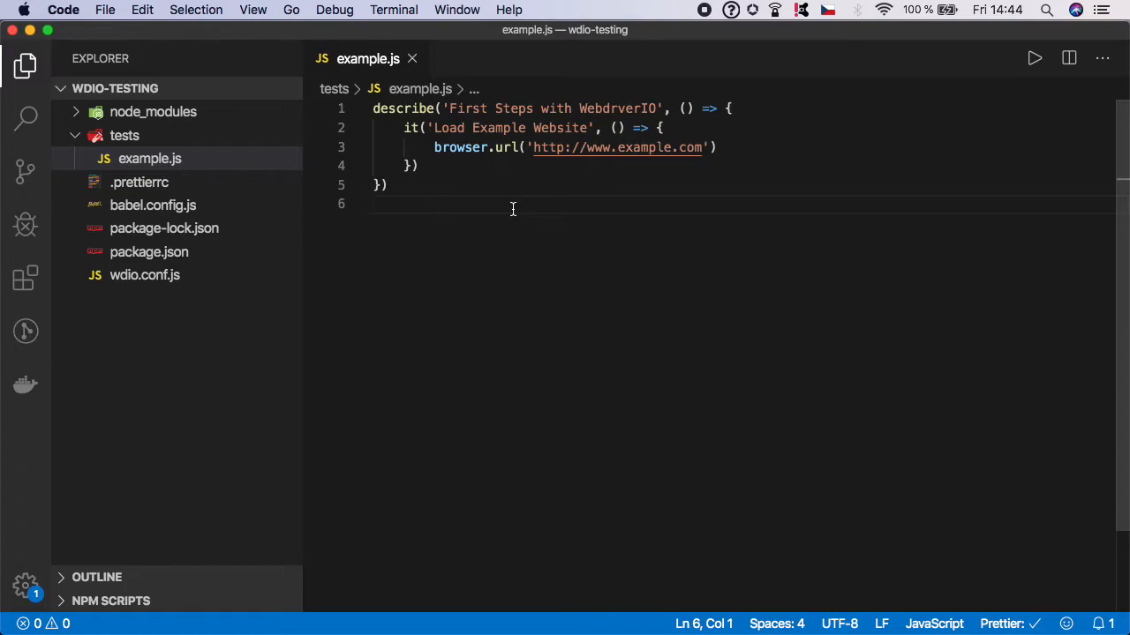
{"action": "mouse_move", "coordinate": [282, 230]}
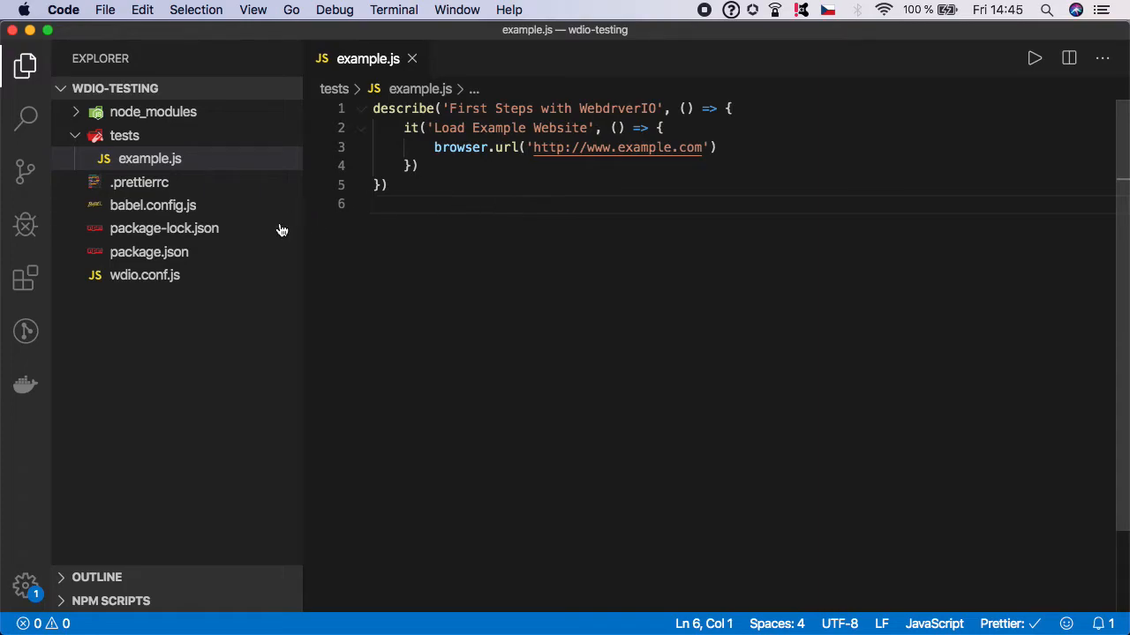
Replace package.json's test script with "wdio wdio.conf.js" and save it.
{"action": "left_click", "coordinate": [148, 251]}
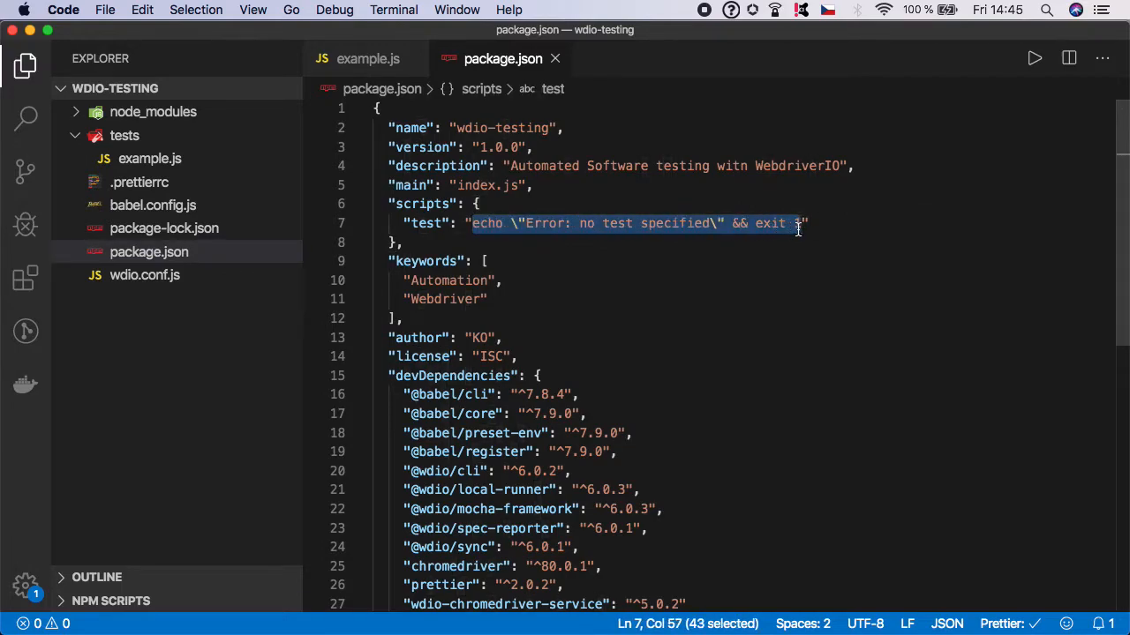
{"action": "key", "text": "Delete"}
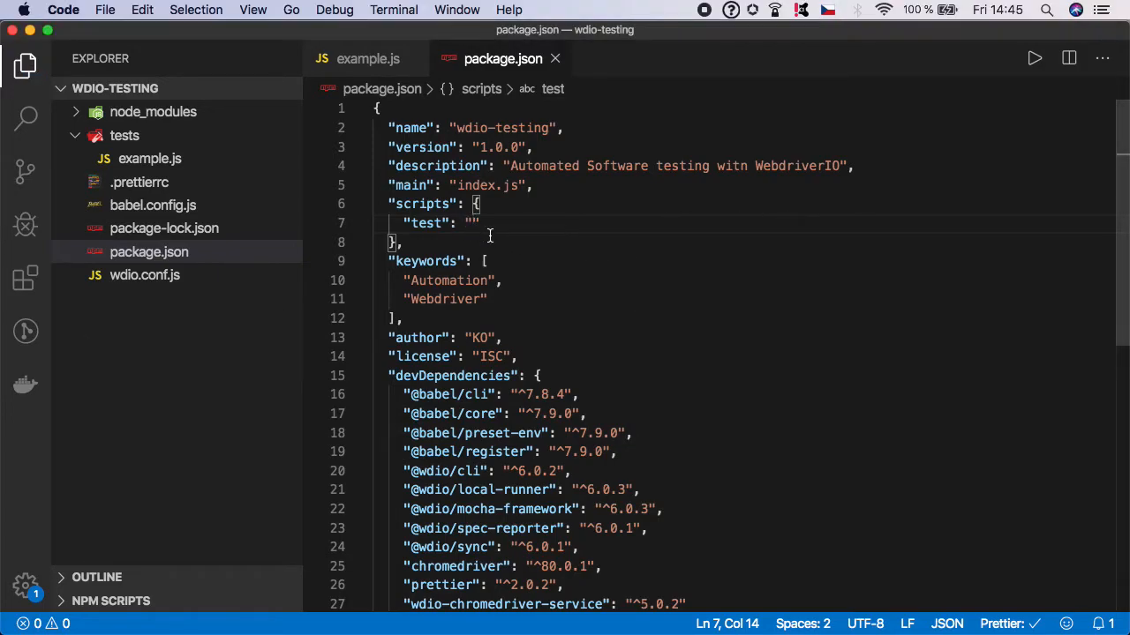
{"action": "type", "text": "wdio"}
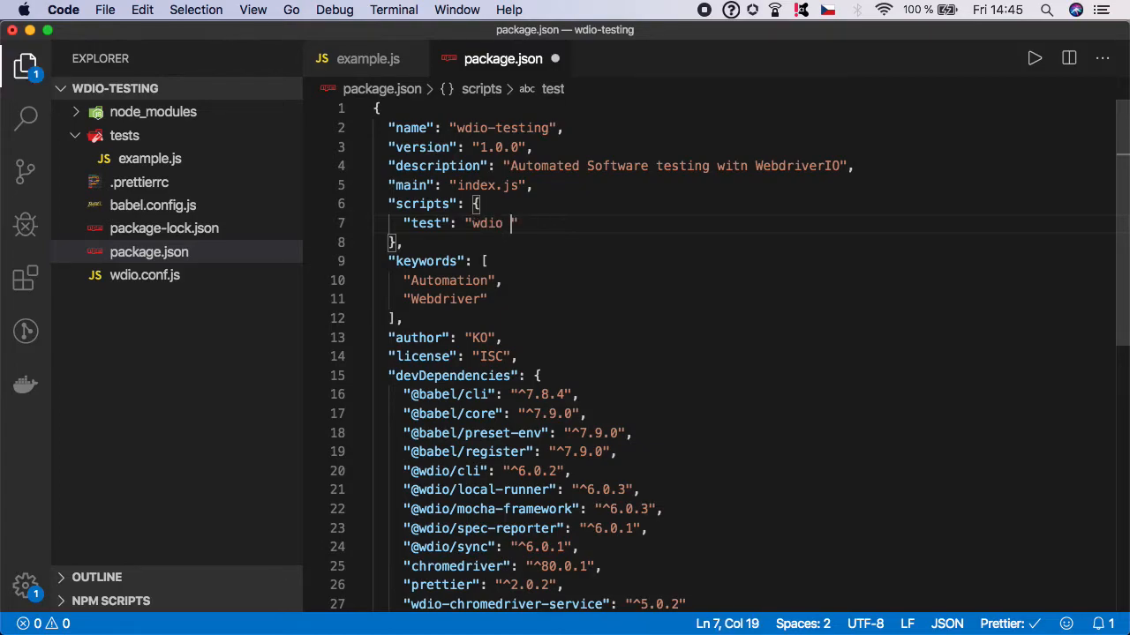
{"action": "type", "text": "wdio."}
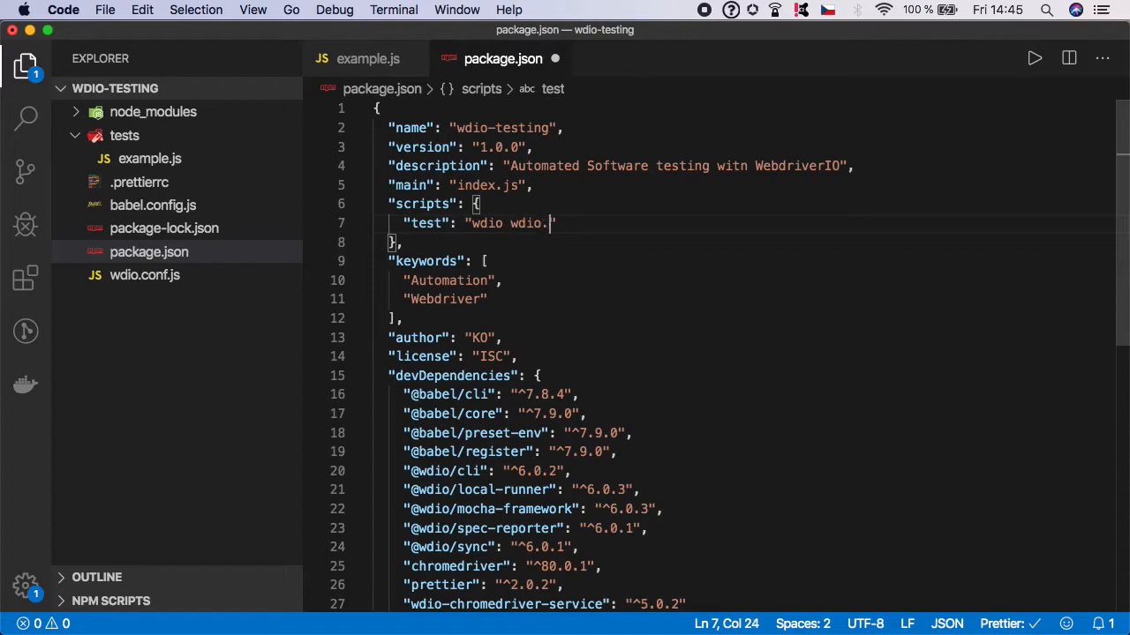
{"action": "type", "text": "conf.js"}
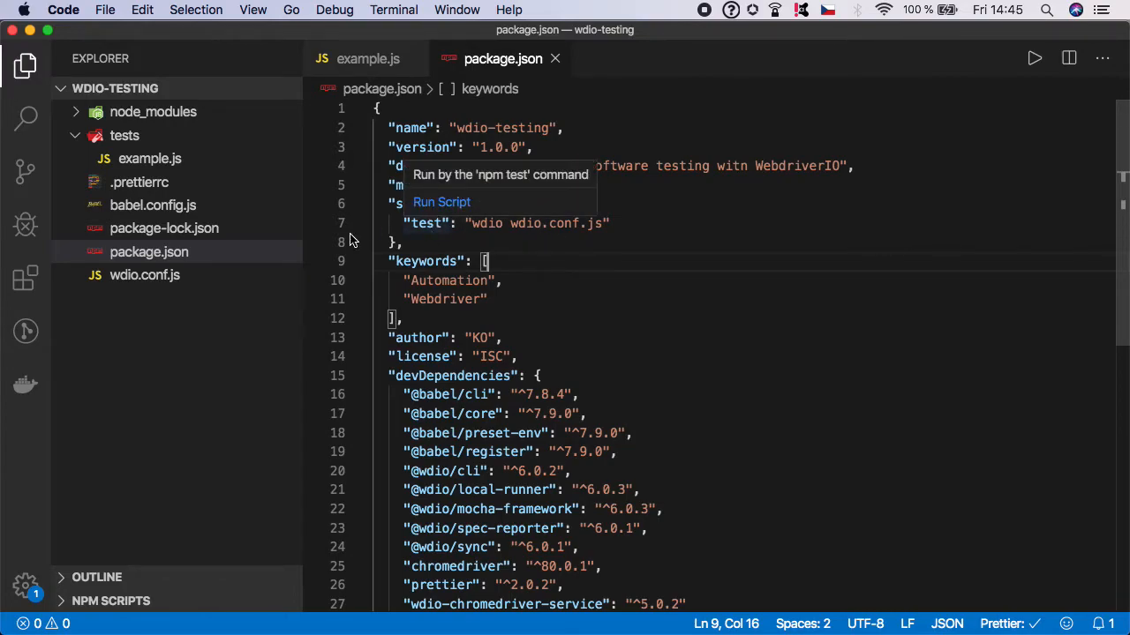
{"action": "left_click", "coordinate": [145, 275]}
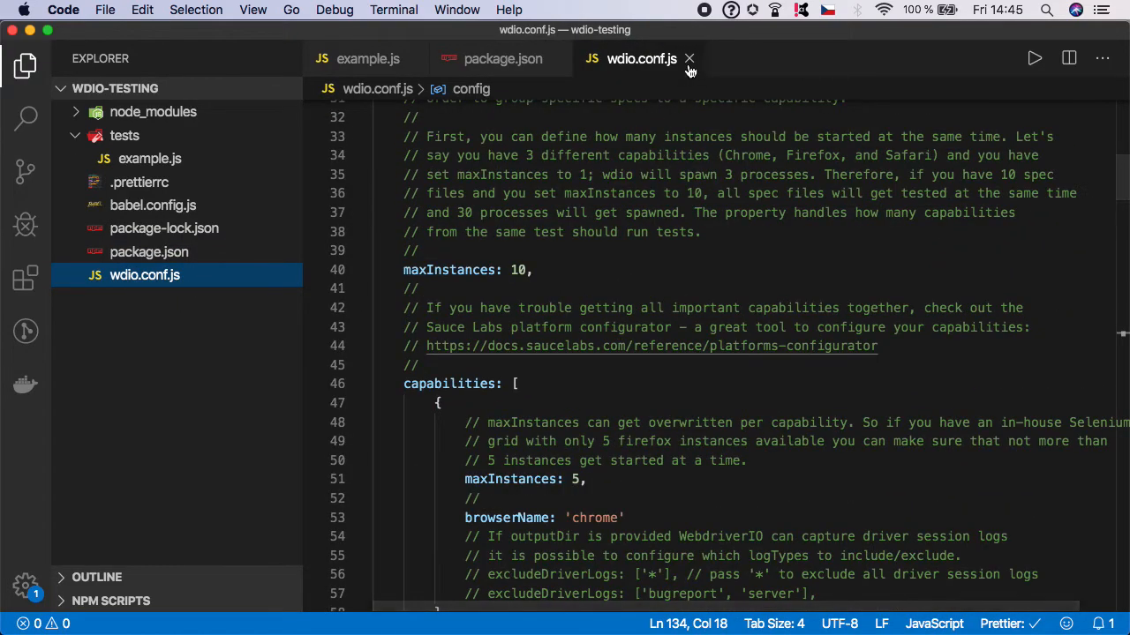
Run npm run test in the terminal; it fails with no spec files matched.
{"action": "left_click", "coordinate": [688, 58]}
{"action": "type", "text": "npm"}
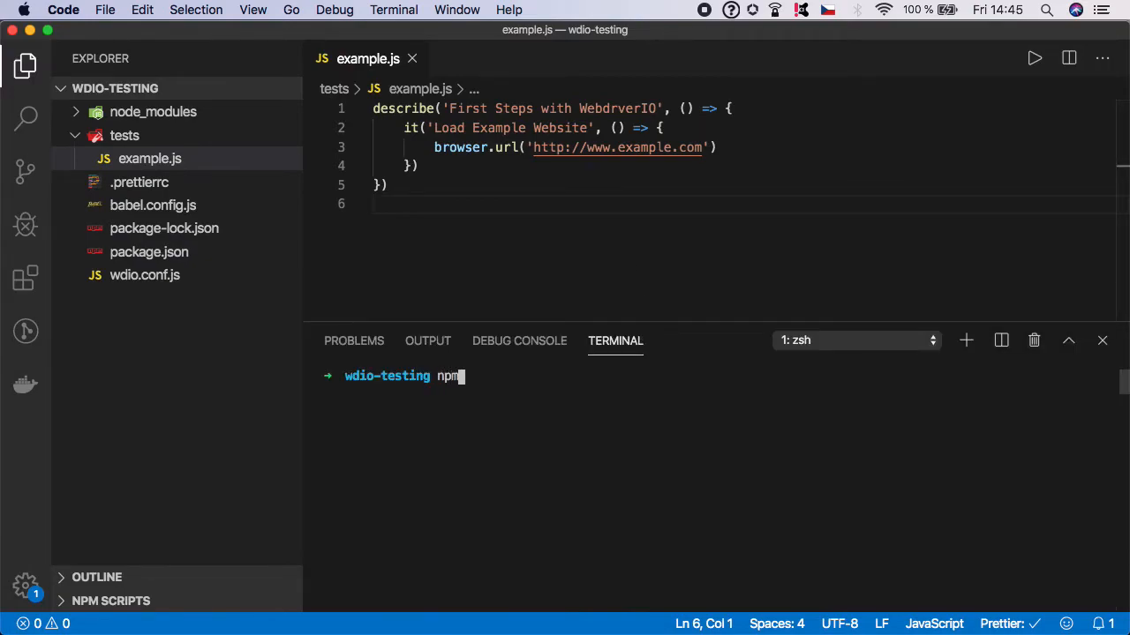
{"action": "type", "text": "run test"}
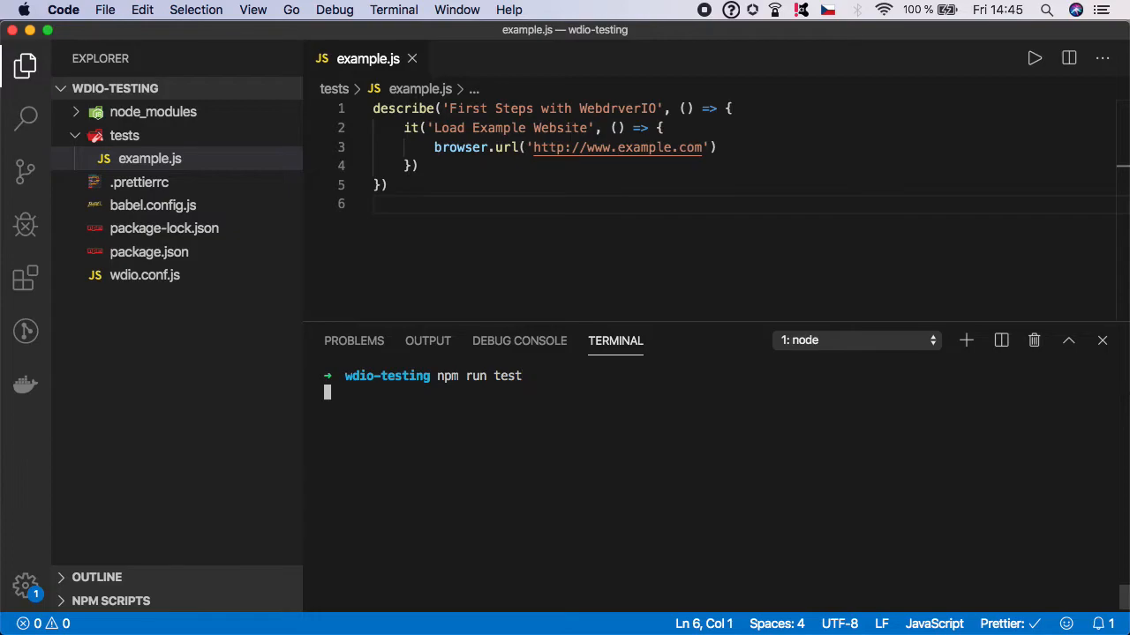
{"action": "key", "text": "Return"}
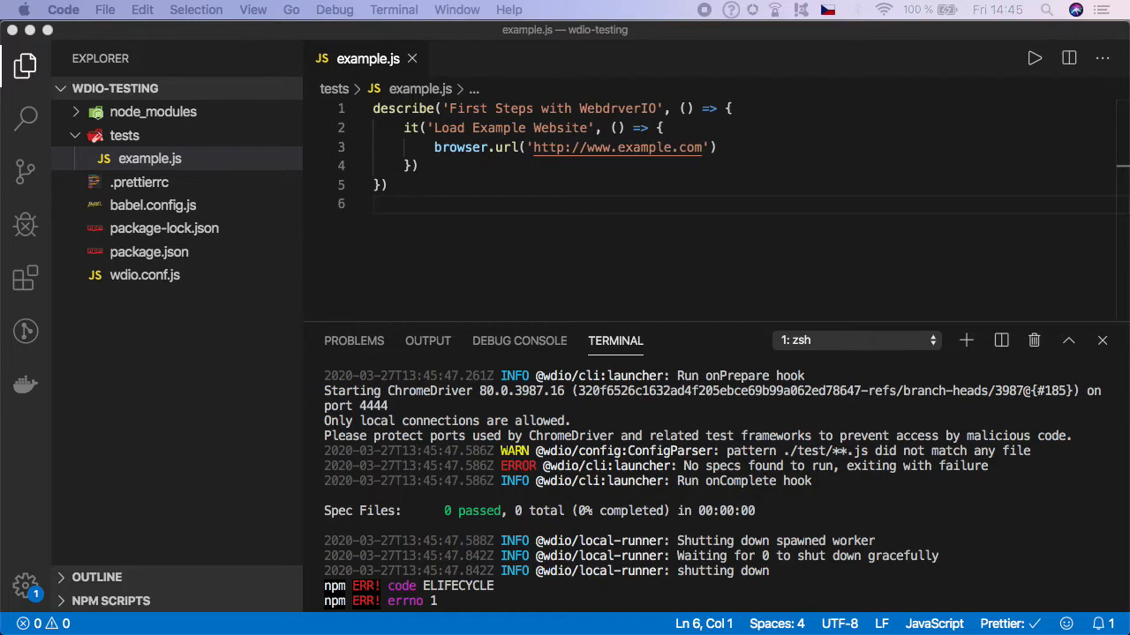
{"action": "mouse_move", "coordinate": [145, 275]}
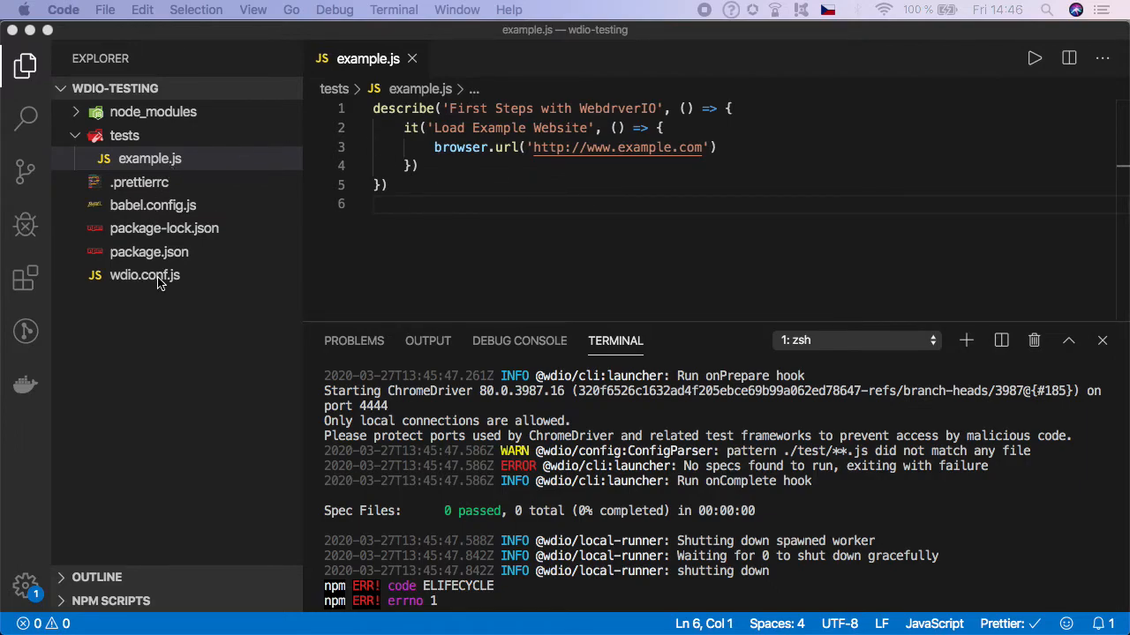
Change the specs pattern in wdio.conf.js to './tests/**.js'.
{"action": "left_click", "coordinate": [145, 276]}
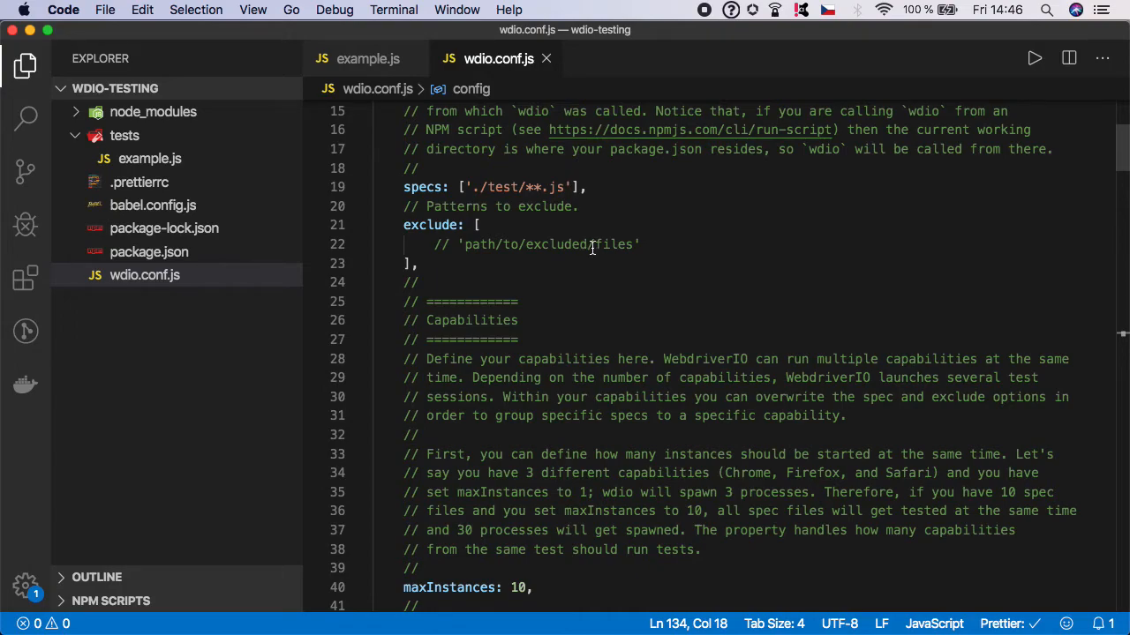
{"action": "mouse_move", "coordinate": [512, 196]}
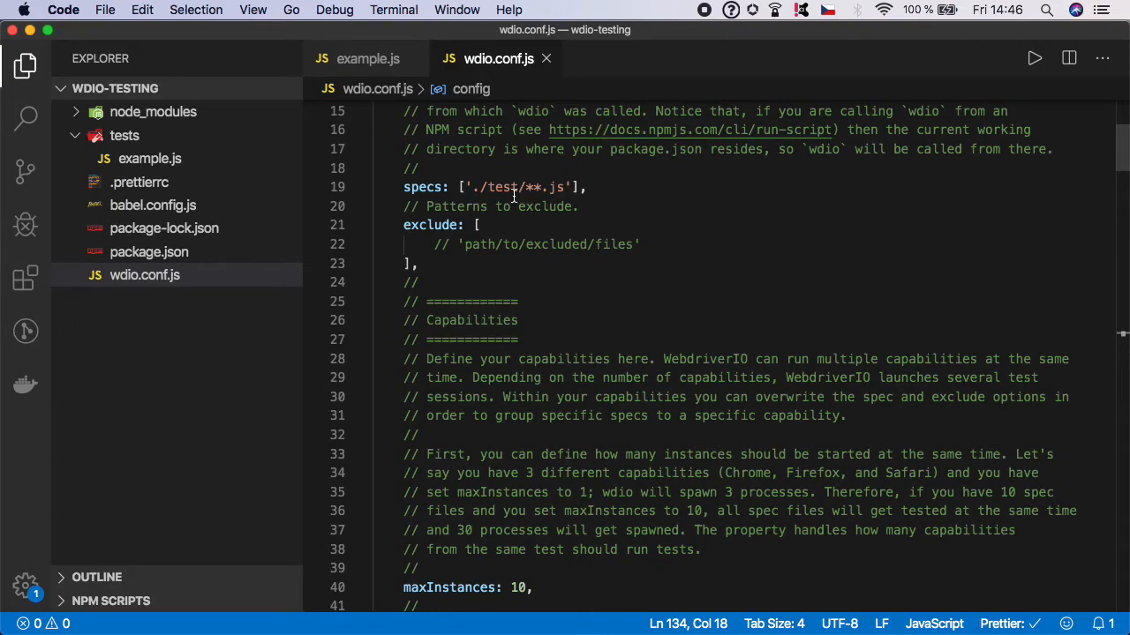
{"action": "mouse_move", "coordinate": [515, 180]}
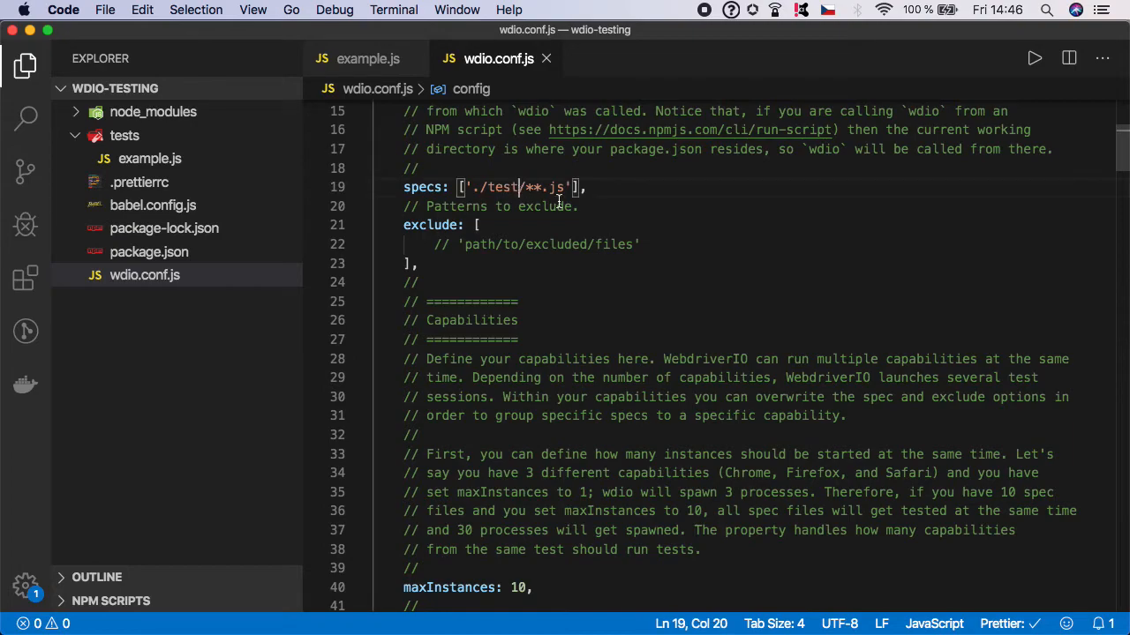
{"action": "type", "text": "s"}
{"action": "type", "text": "npm run test"}
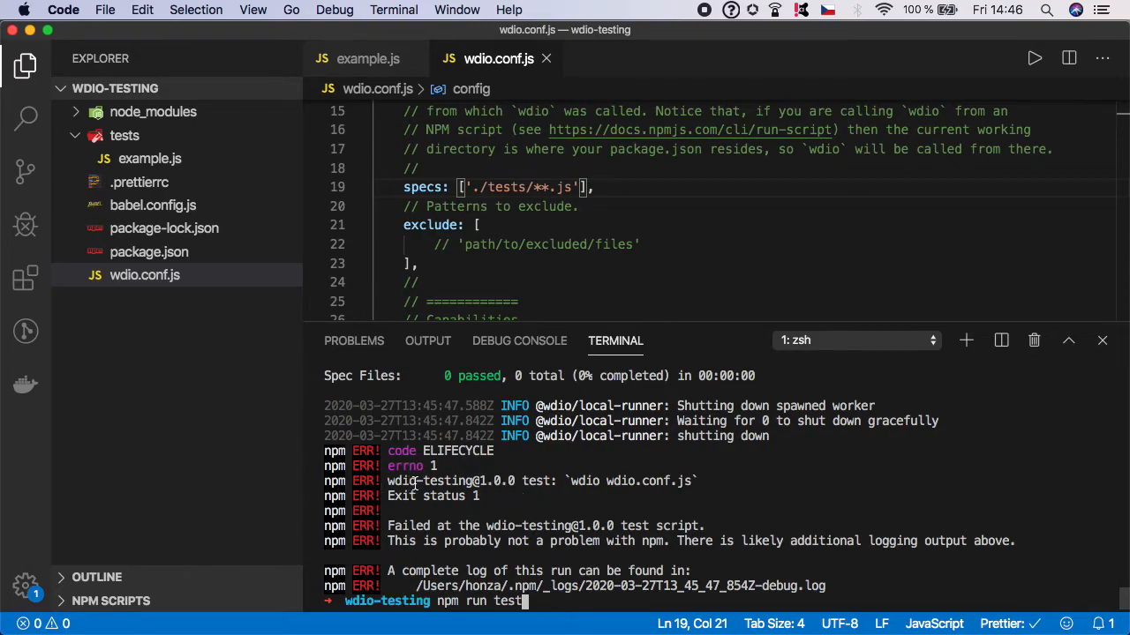
Run npm run test --silent; the Load Example Website test passes 1 of 1.
{"action": "type", "text": "--si"}
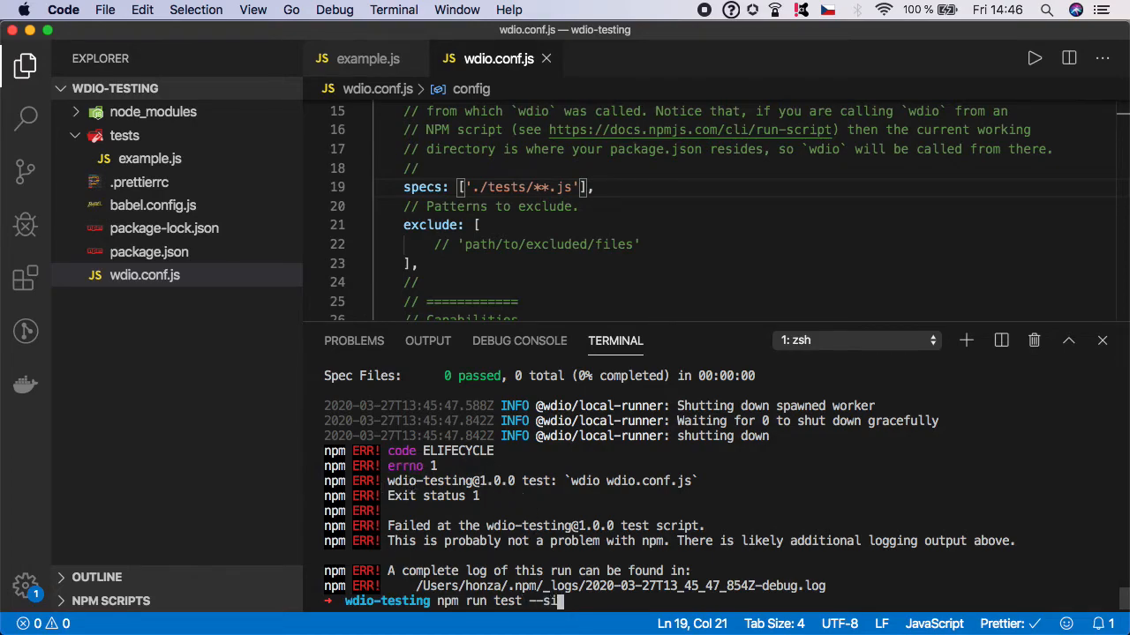
{"action": "type", "text": "lent"}
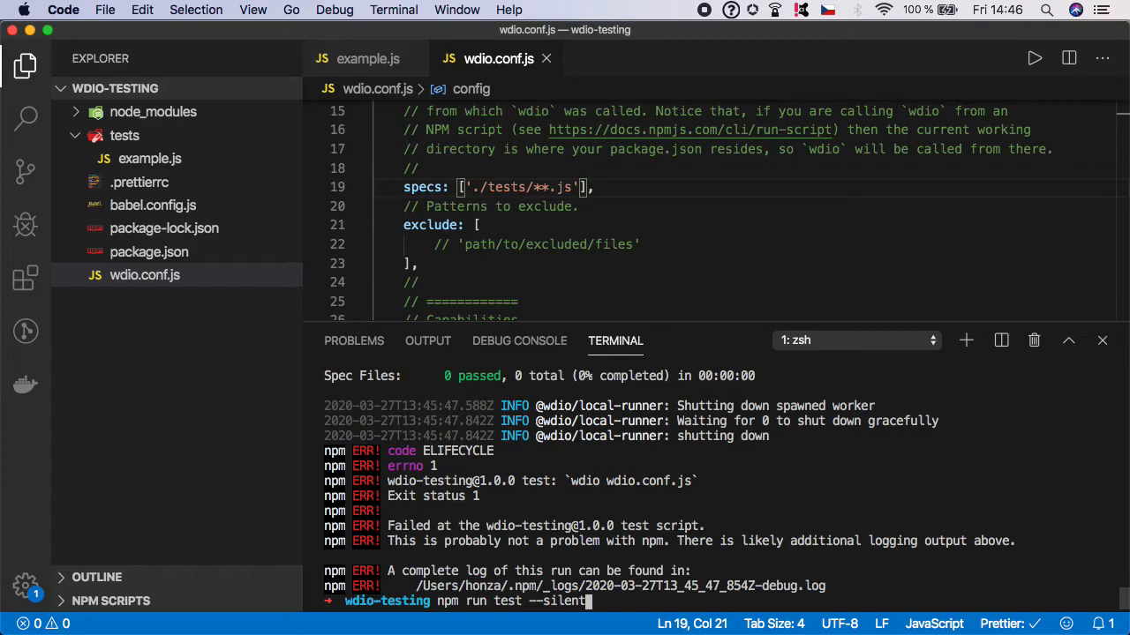
{"action": "key", "text": "Return"}
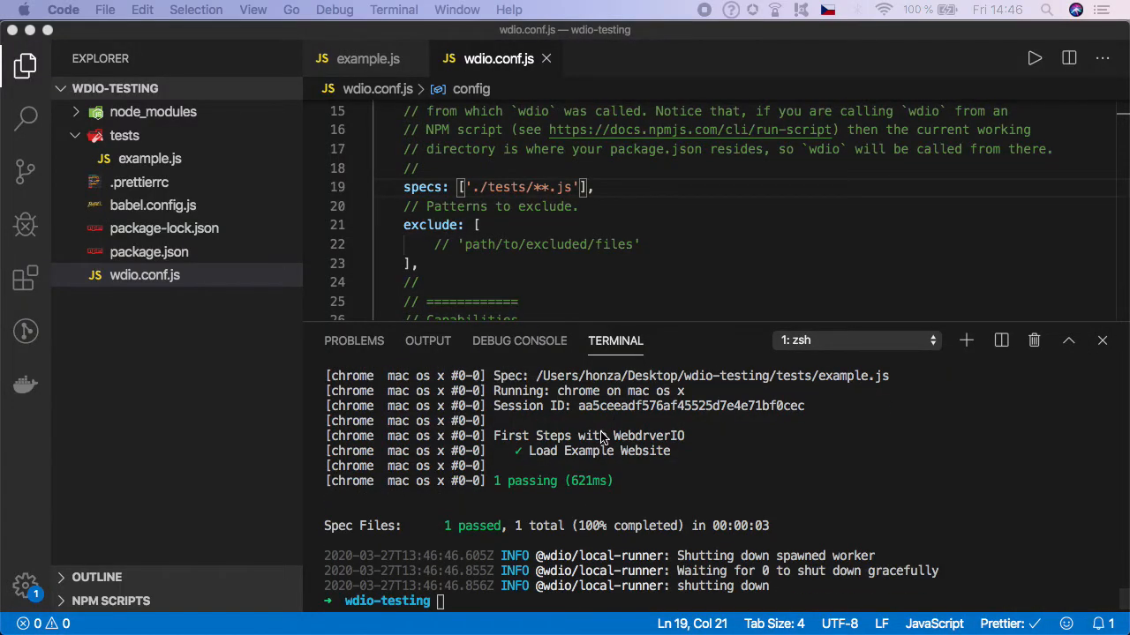
{"action": "mouse_move", "coordinate": [618, 457]}
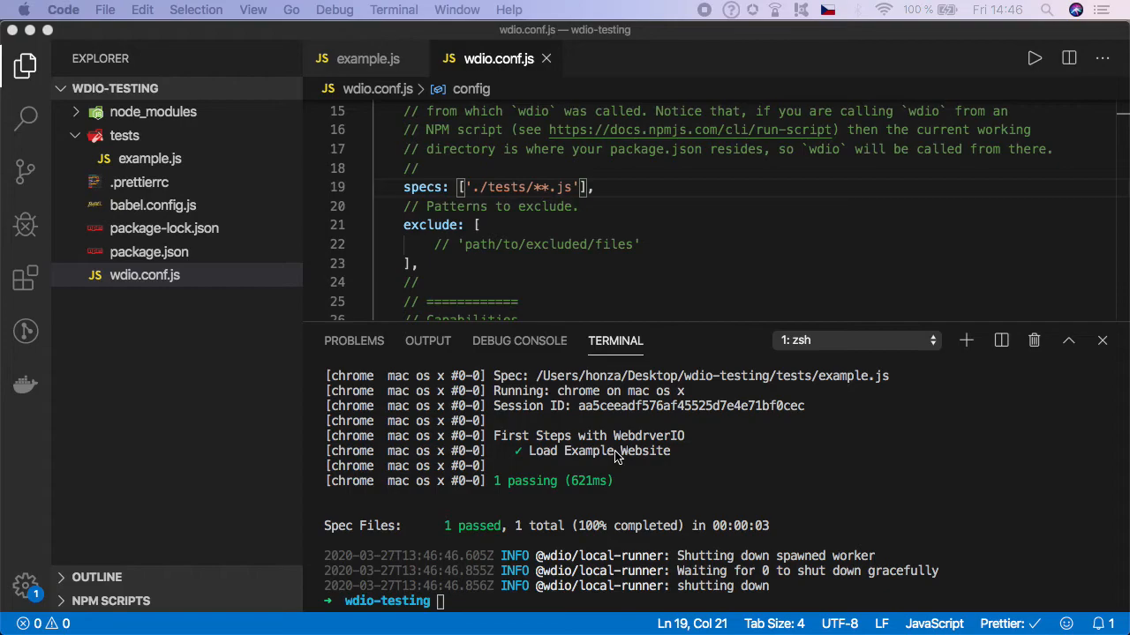
{"action": "left_click", "coordinate": [367, 58]}
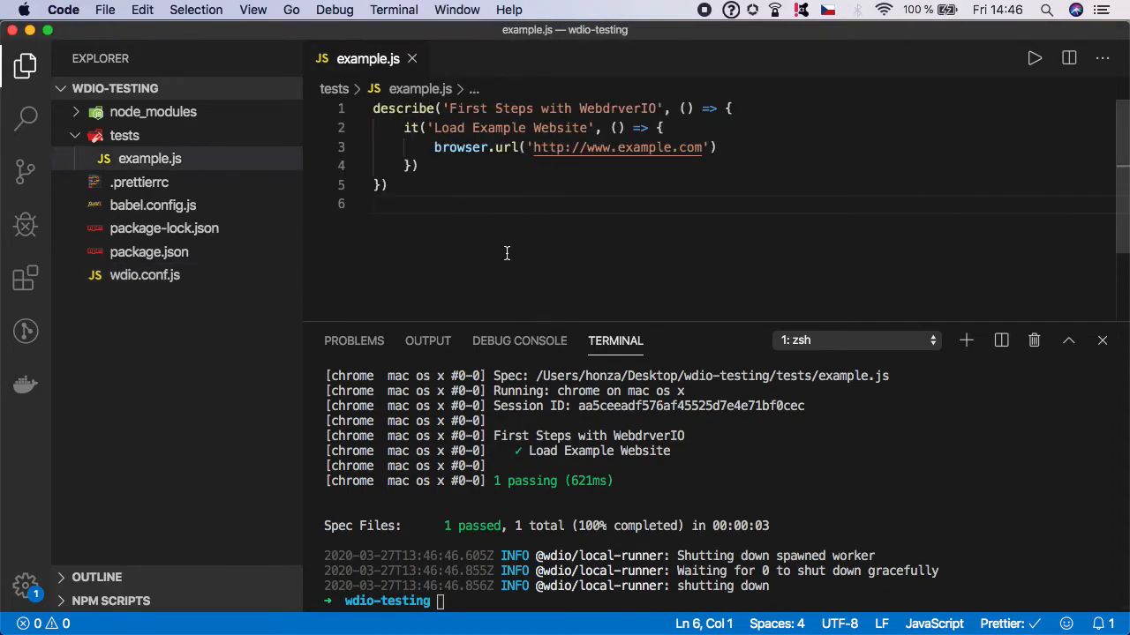
{"action": "mouse_move", "coordinate": [503, 233]}
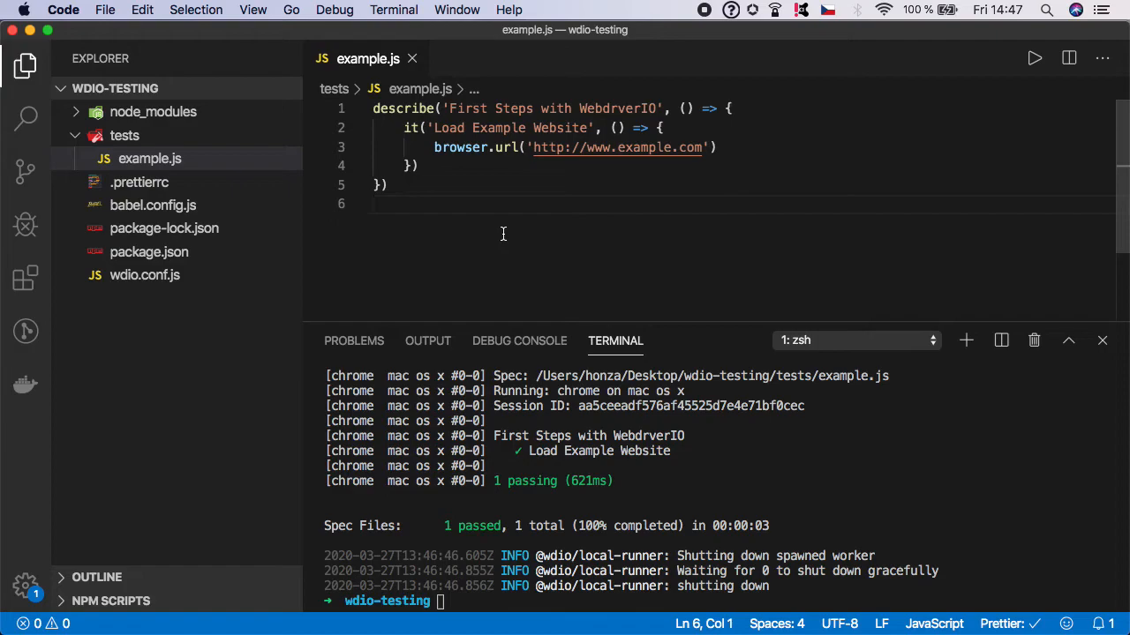
{"action": "mouse_move", "coordinate": [512, 228]}
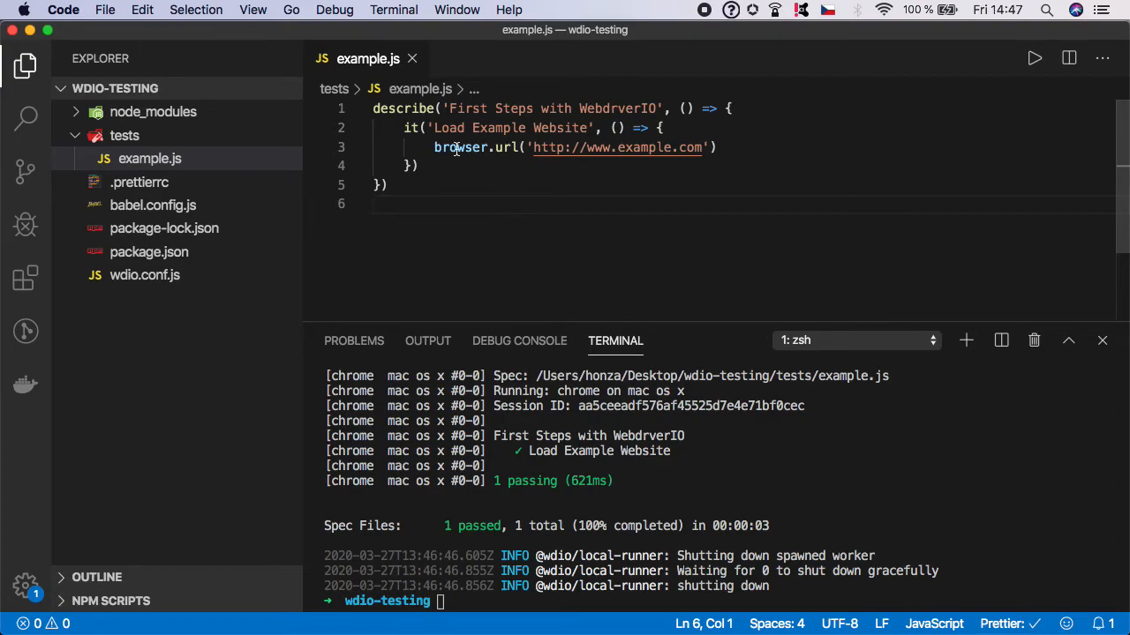
{"action": "mouse_move", "coordinate": [519, 189]}
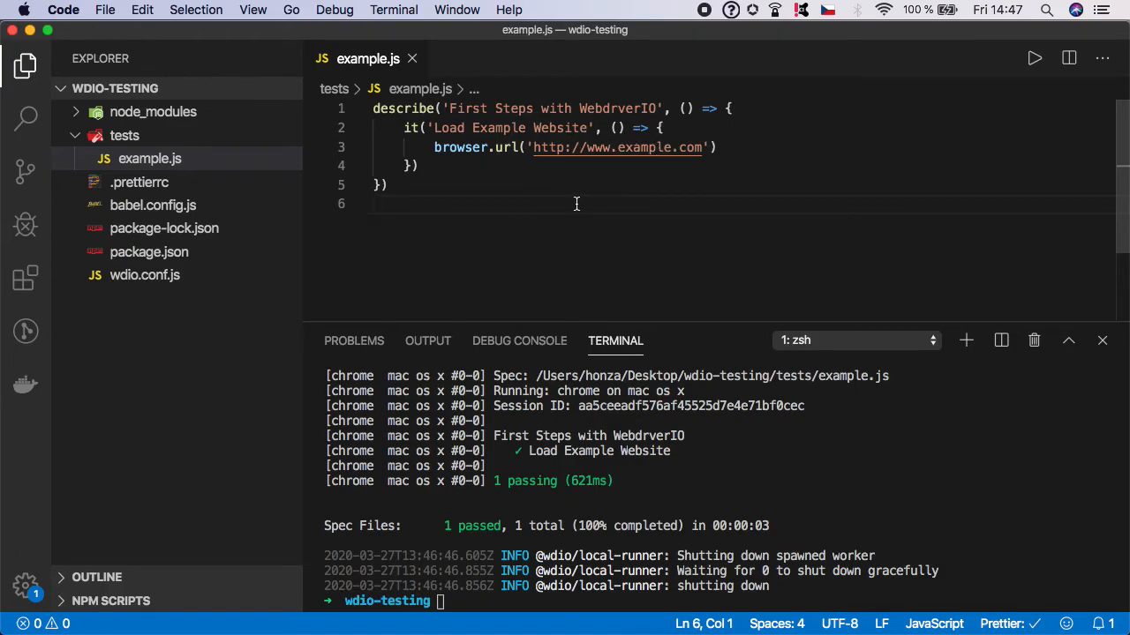
{"action": "mouse_move", "coordinate": [614, 157]}
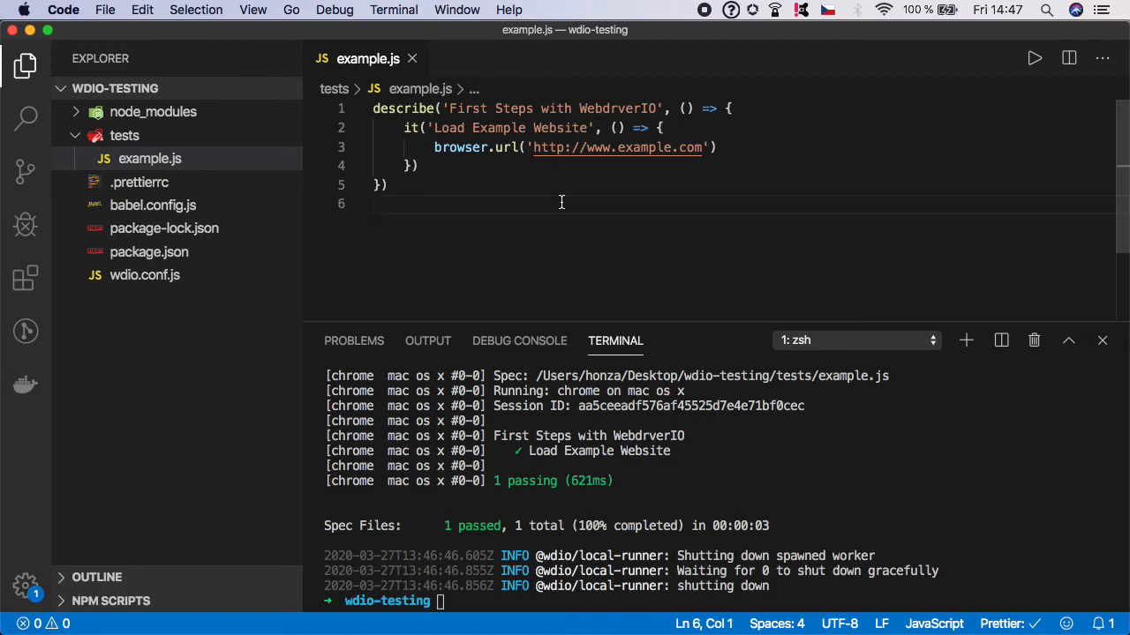
{"action": "mouse_move", "coordinate": [618, 148]}
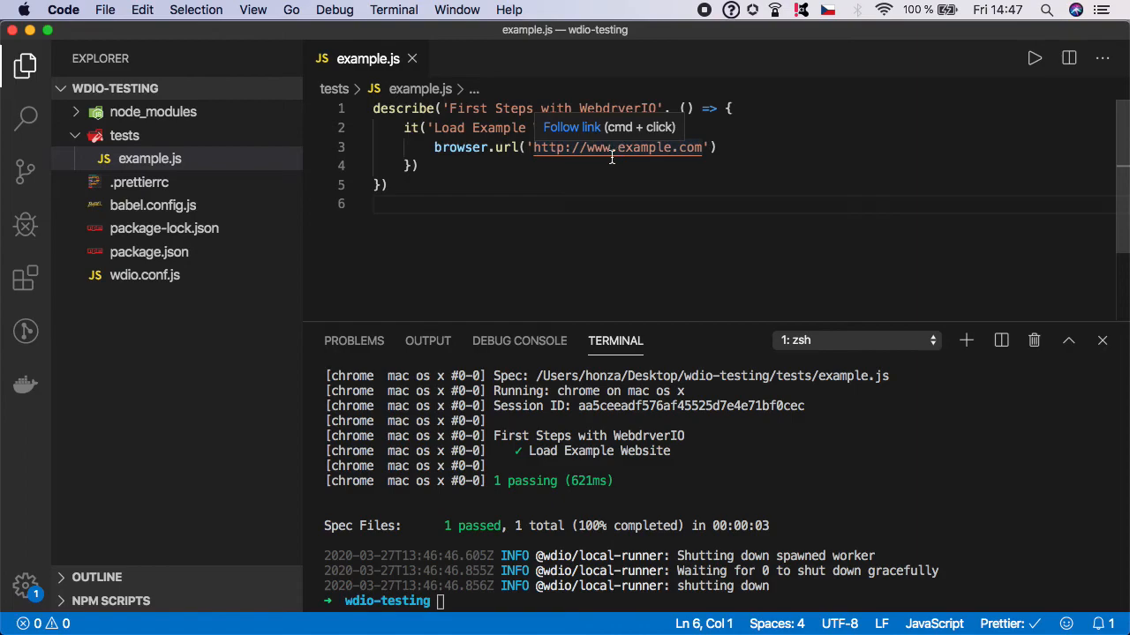